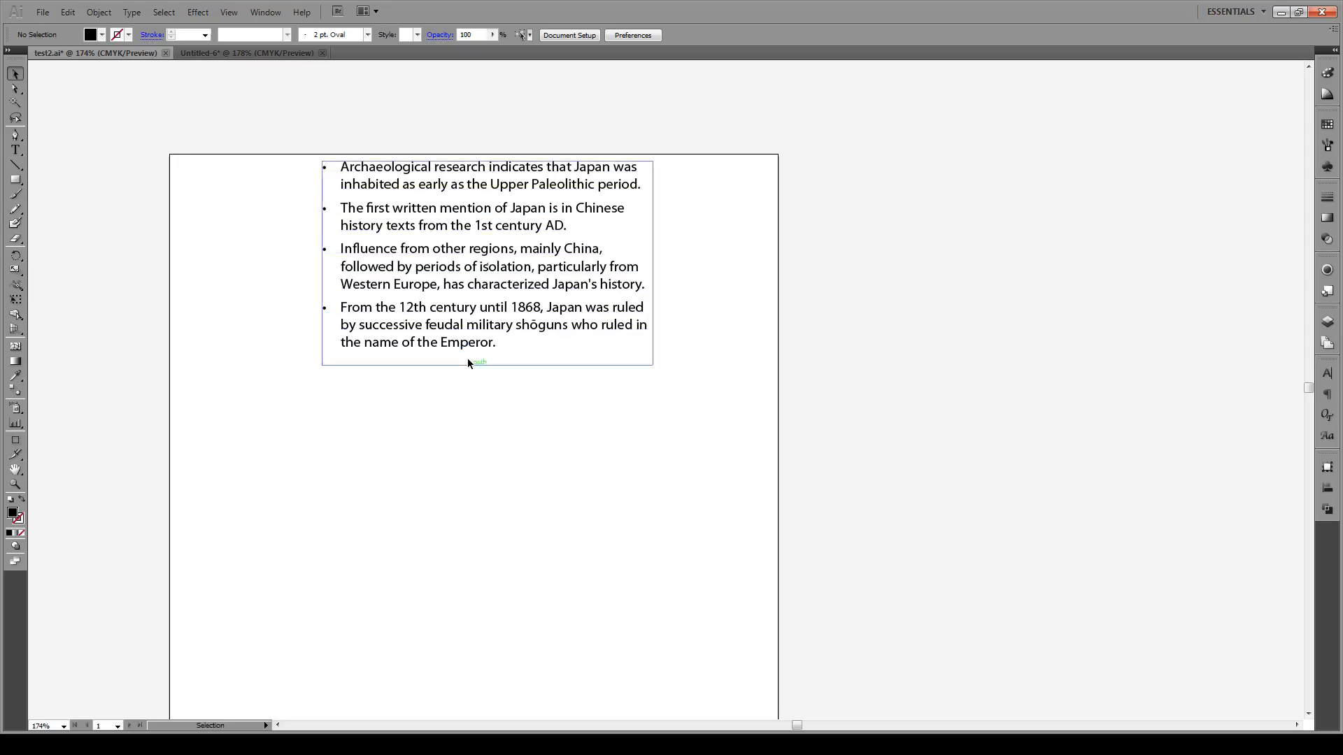
# Switch to the blank Untitled-6 document
pyautogui.click(399, 401)
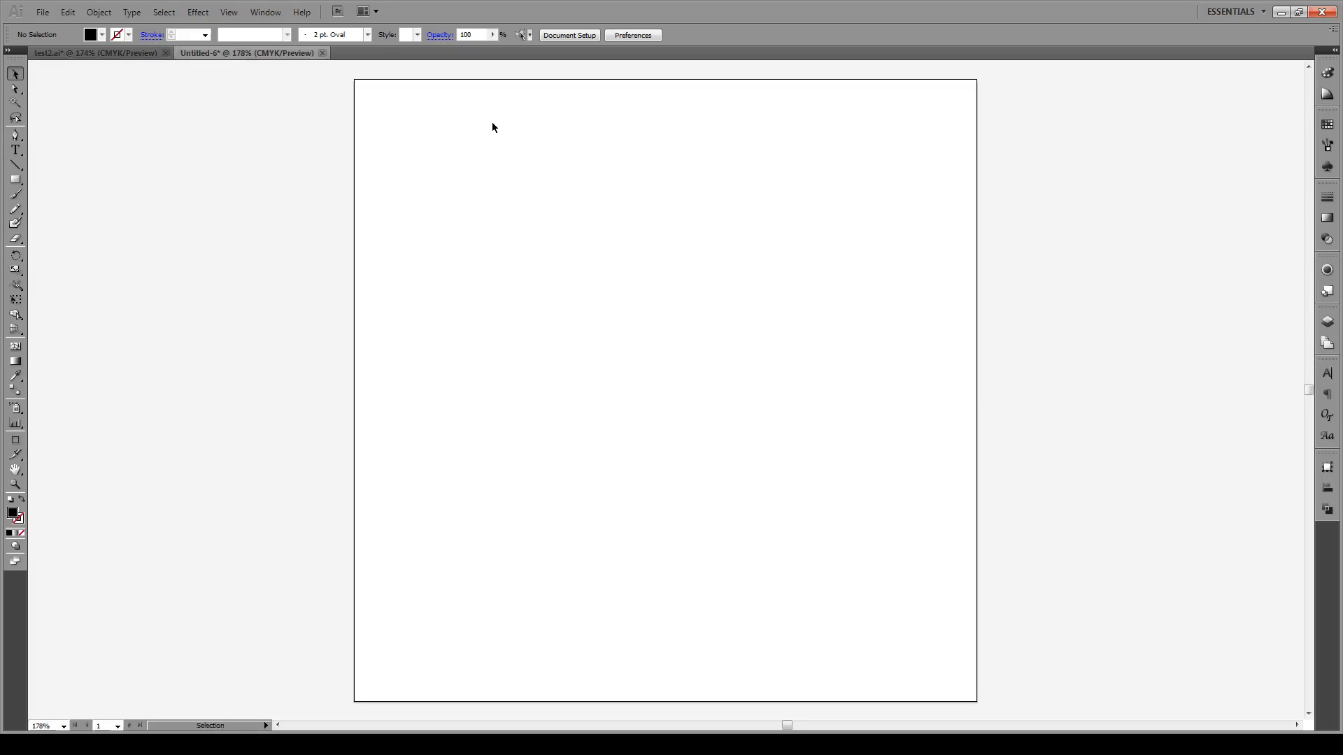
# Create a text box with the Japan history text as four paragraphs, each starting with a bullet and tab
pyautogui.click(14, 151)
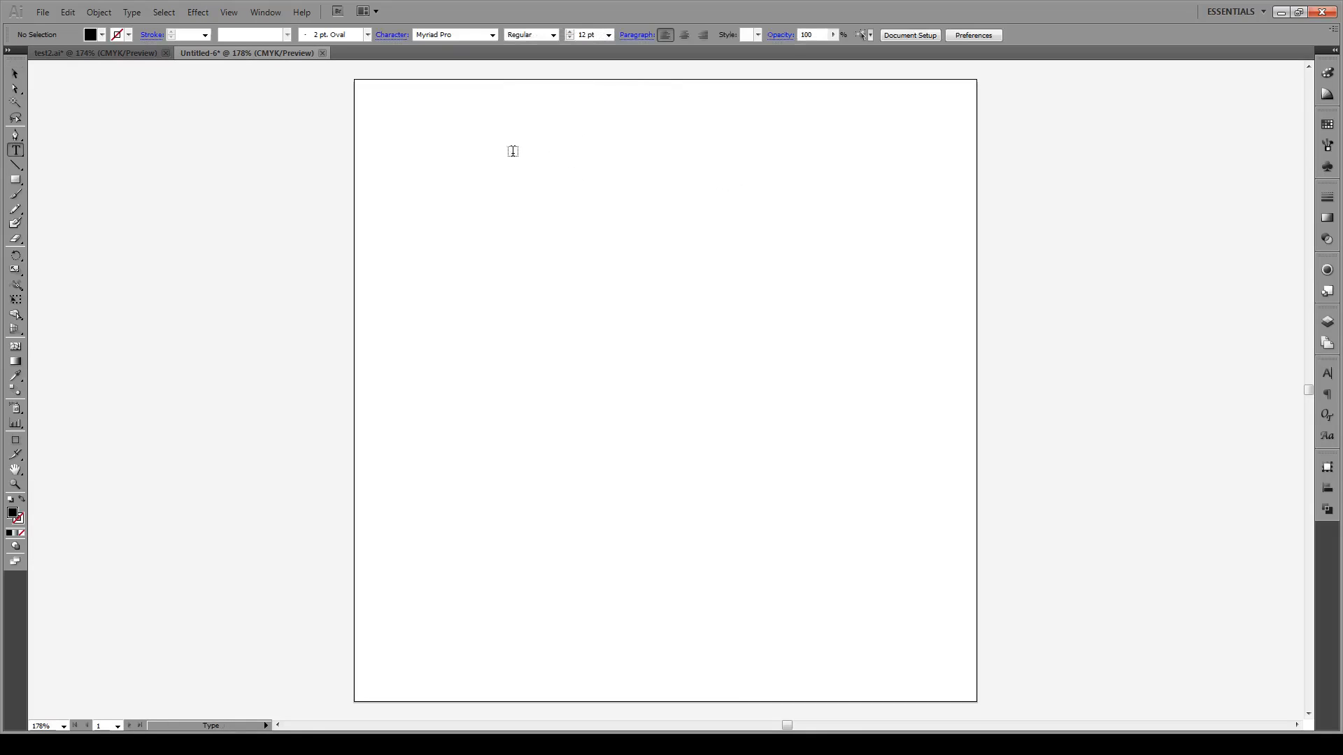
pyautogui.moveTo(512, 152); pyautogui.dragTo(758, 430)
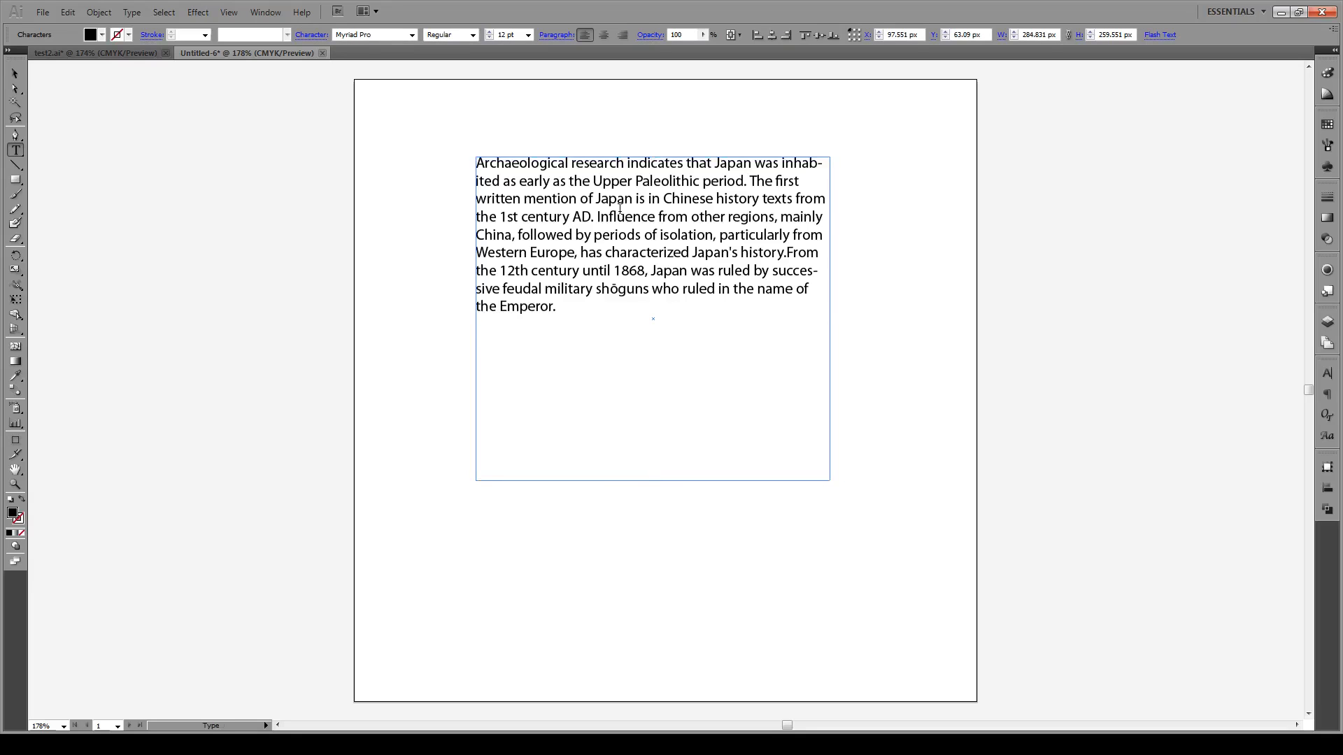
pyautogui.click(556, 307)
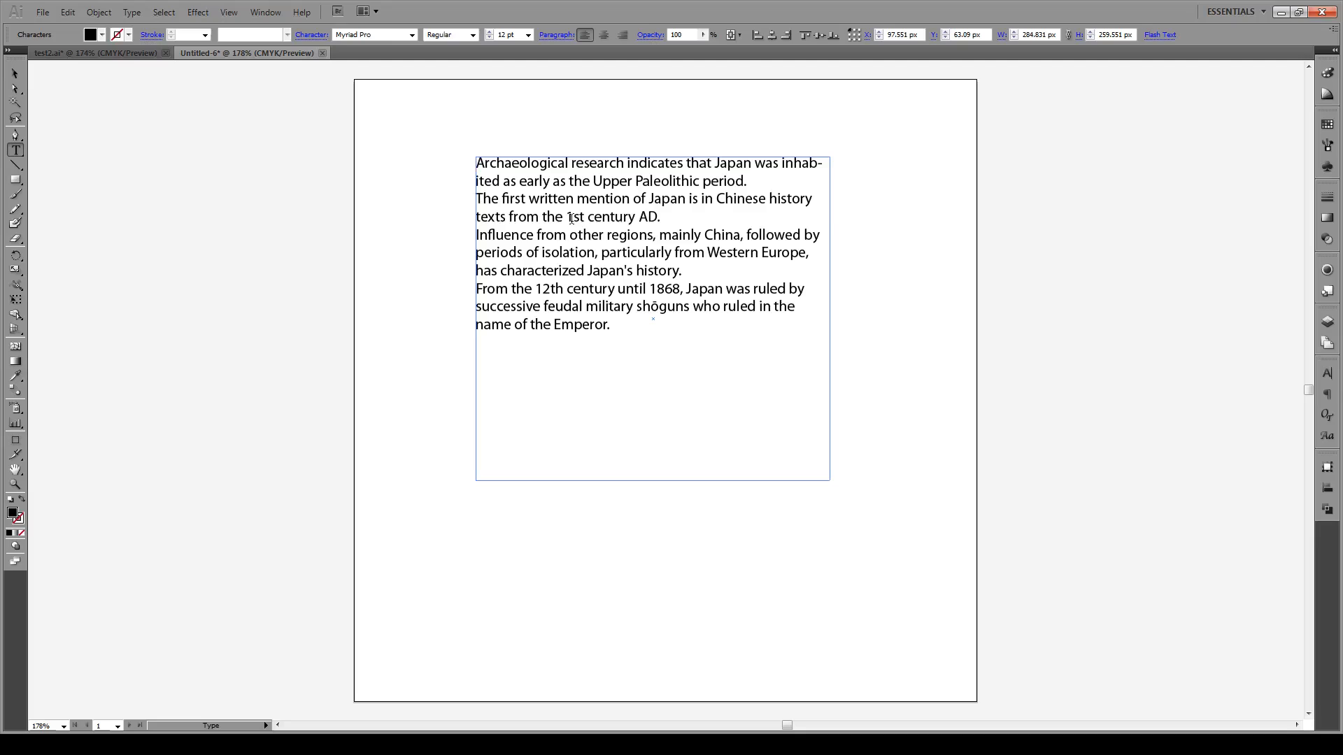
pyautogui.click(478, 163)
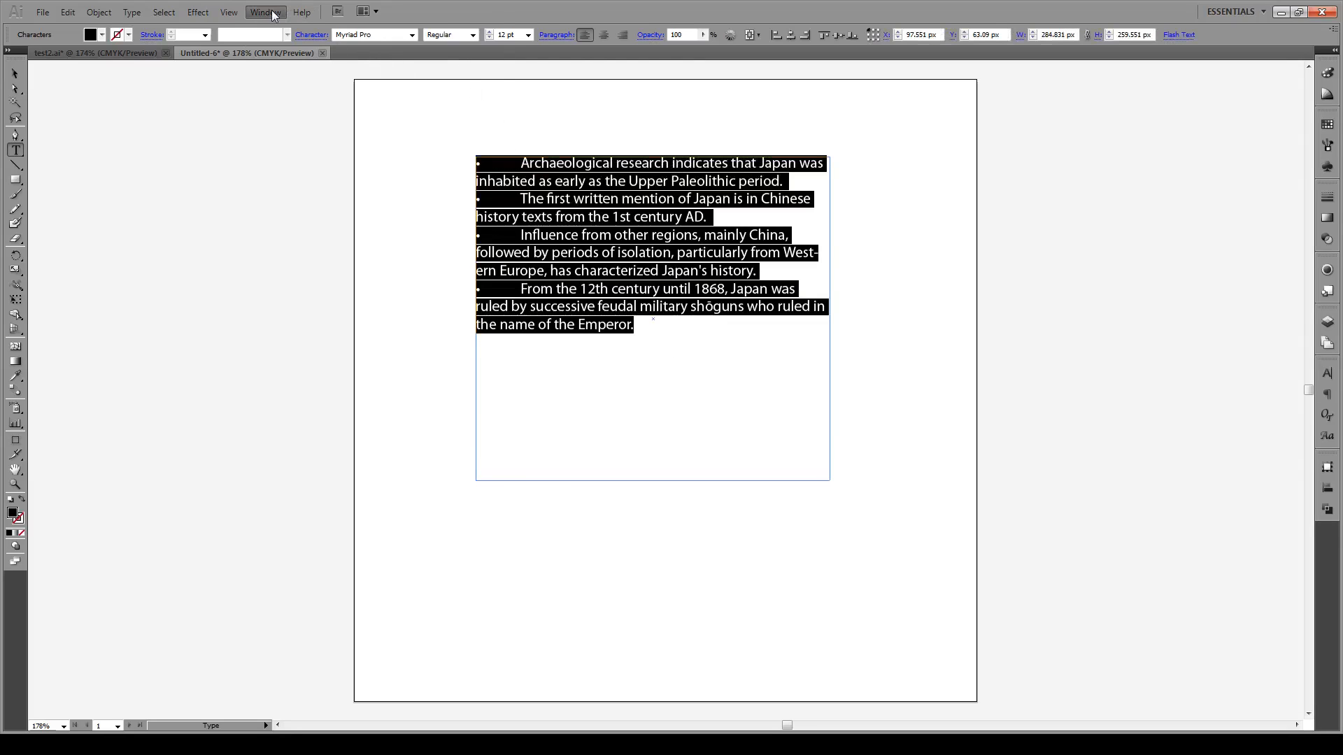
# Add a 15 px tab stop in the Tabs panel so text starts just after each bullet
pyautogui.click(264, 12)
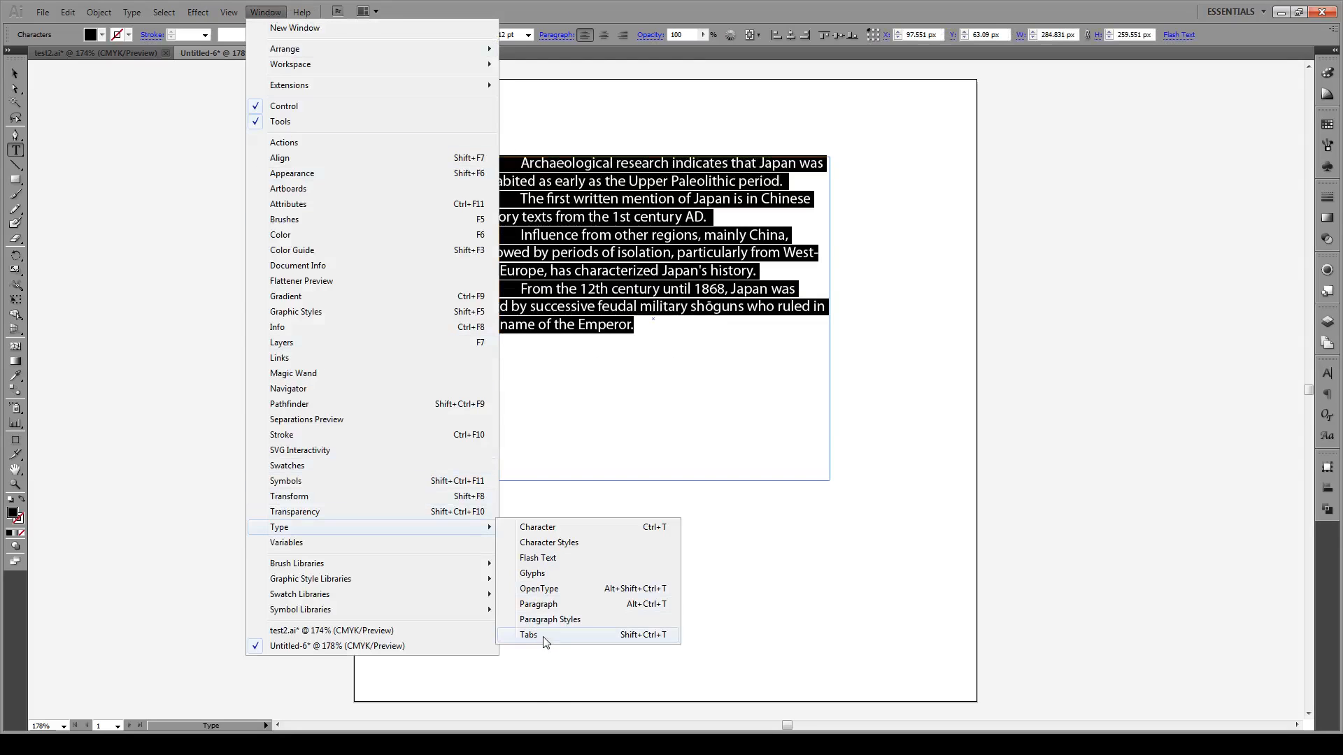
pyautogui.click(529, 635)
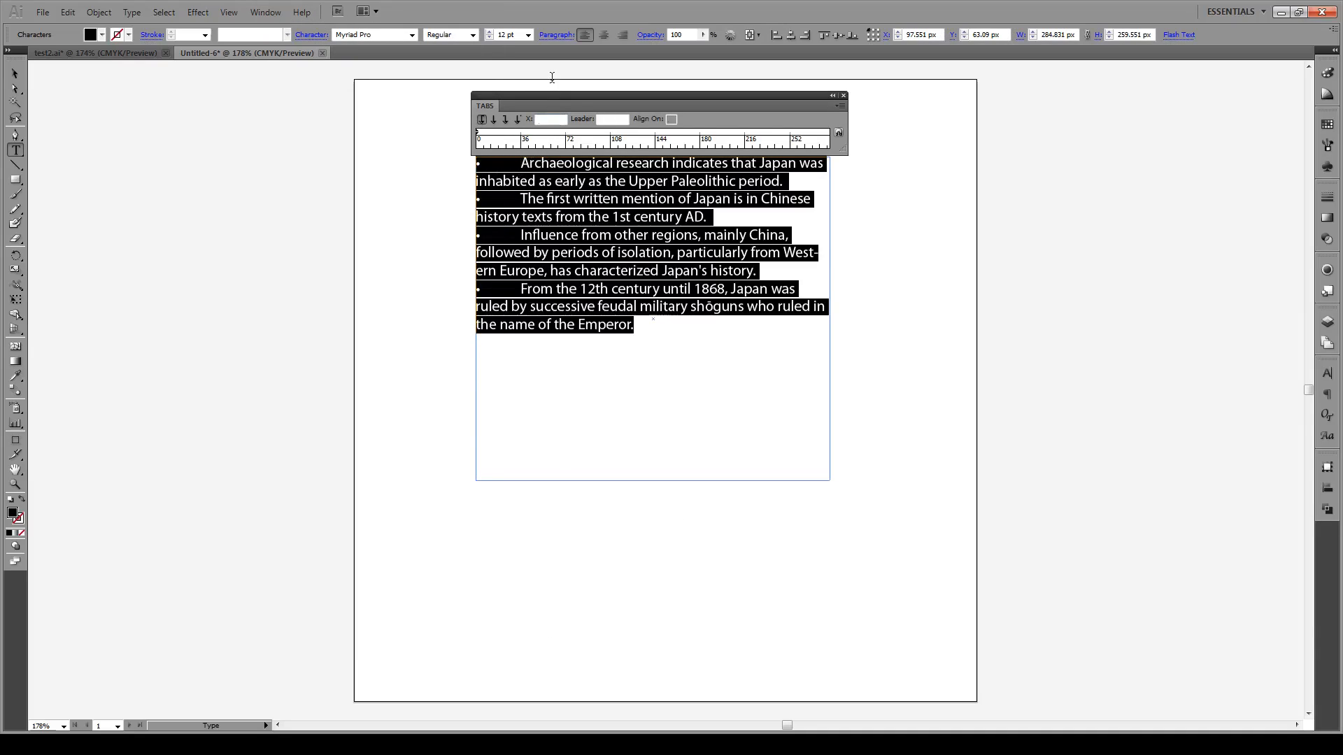
pyautogui.click(549, 119)
pyautogui.write('15')
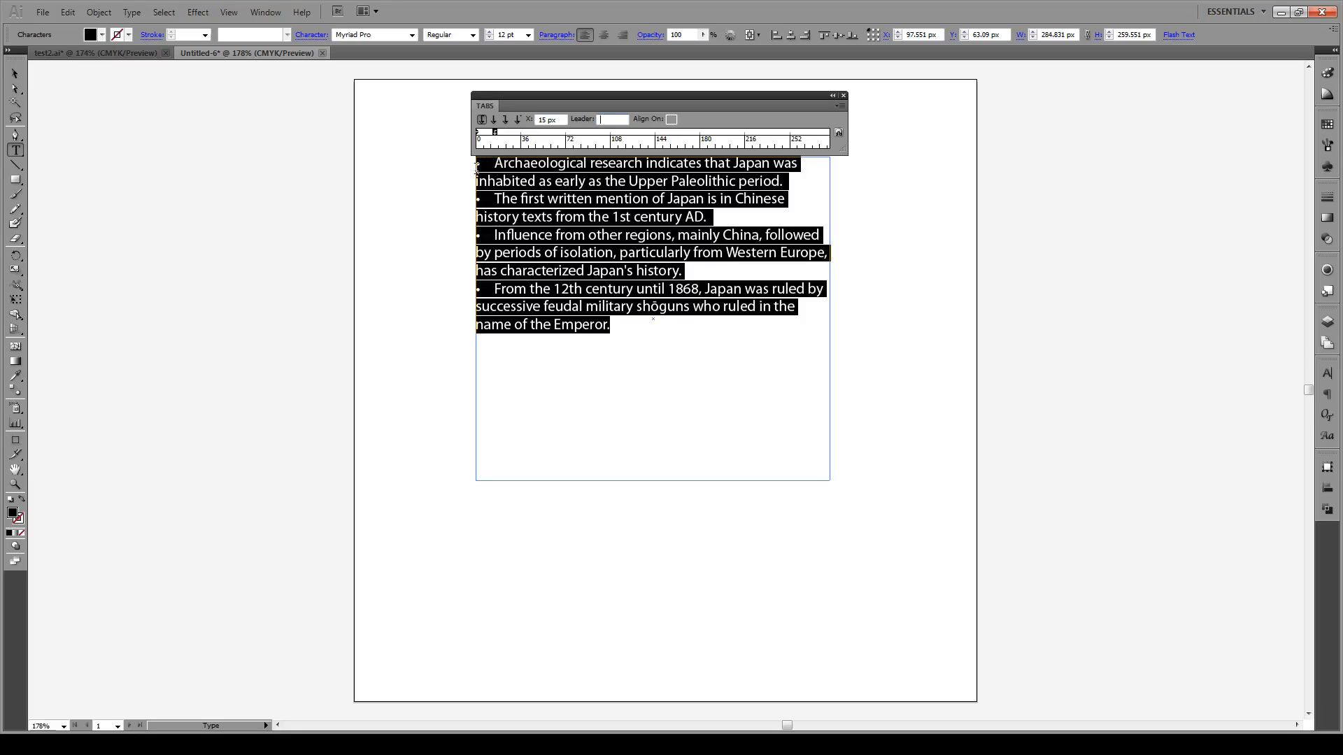
pyautogui.click(620, 349)
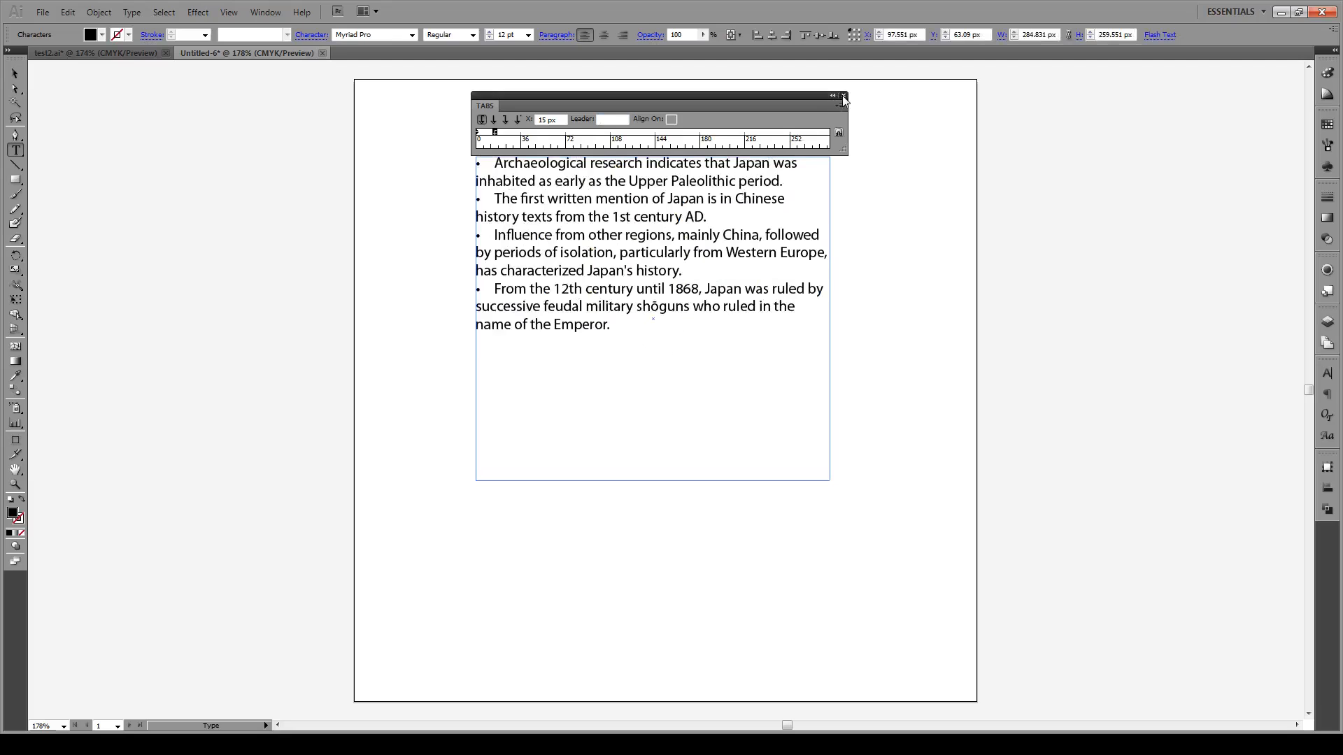
pyautogui.click(842, 95)
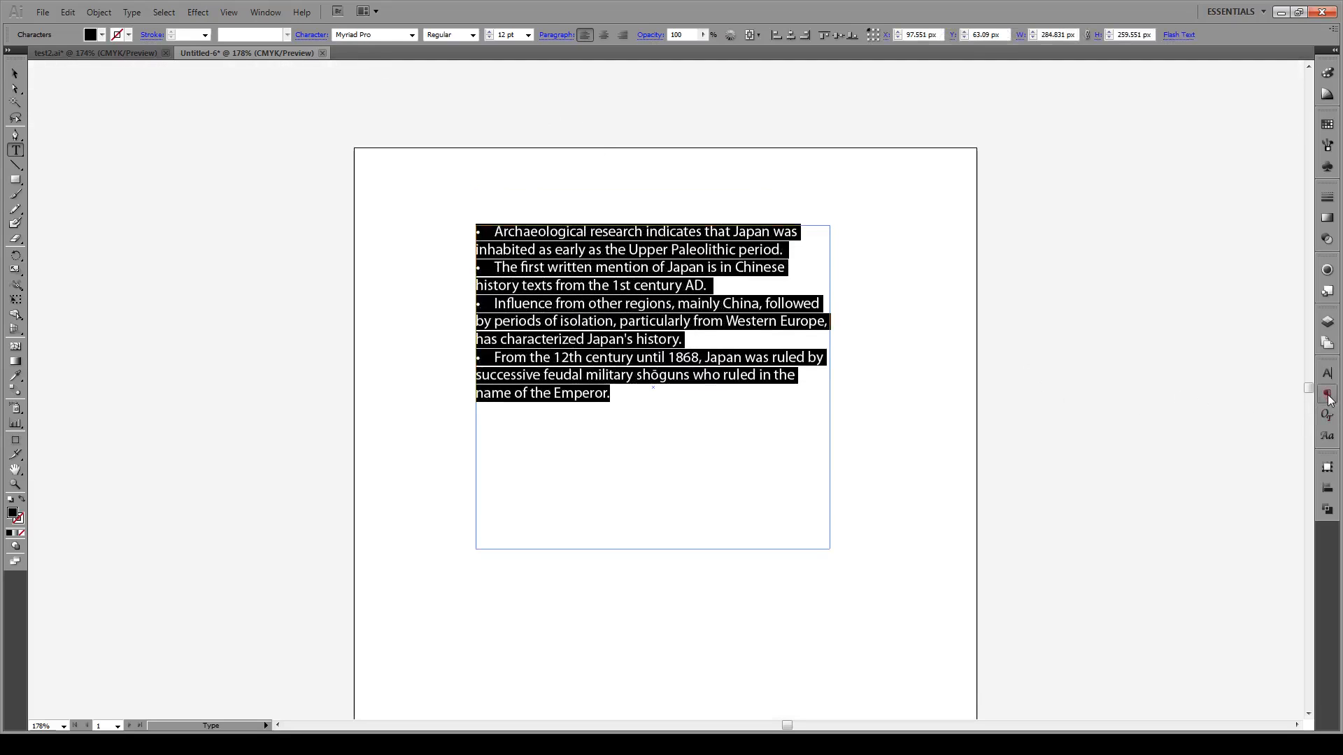
# Set Left Indent 15 pt, First-Line Indent -15 pt and Space Before 3 pt in the Paragraph panel
pyautogui.click(1326, 394)
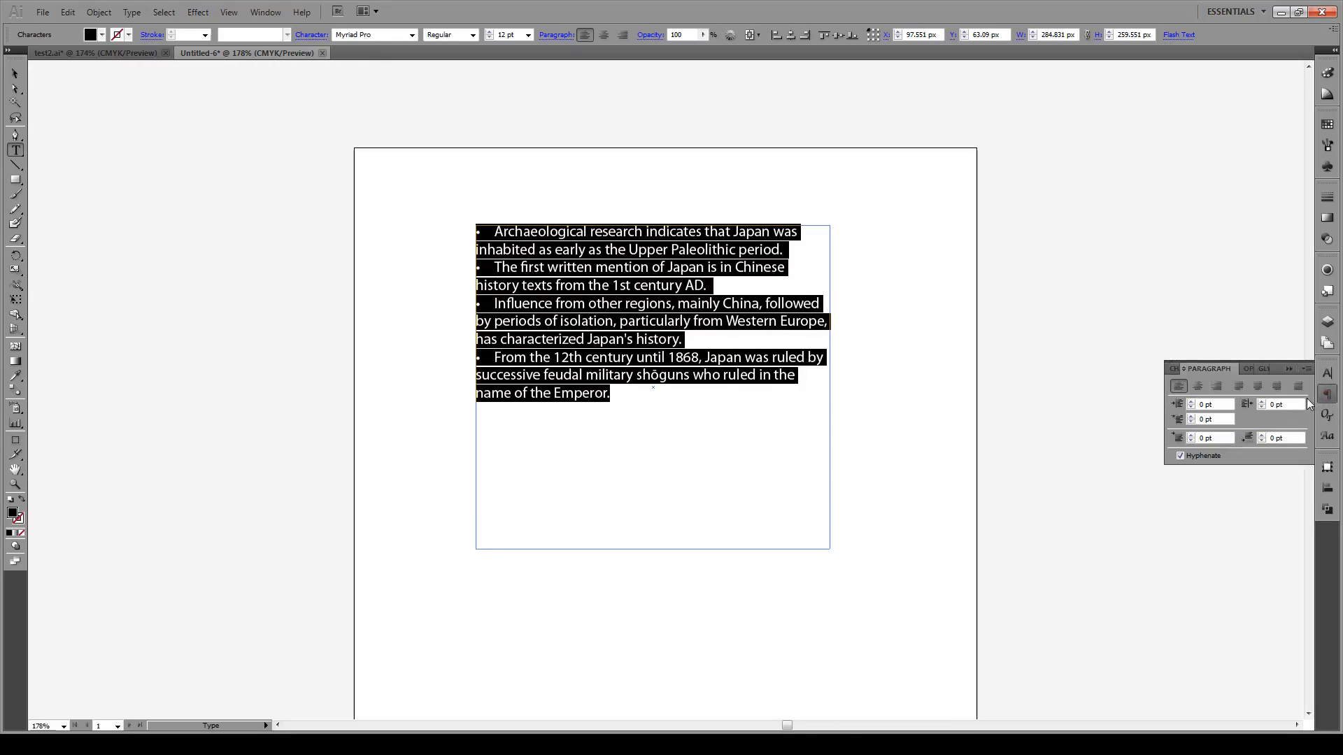
pyautogui.click(1197, 386)
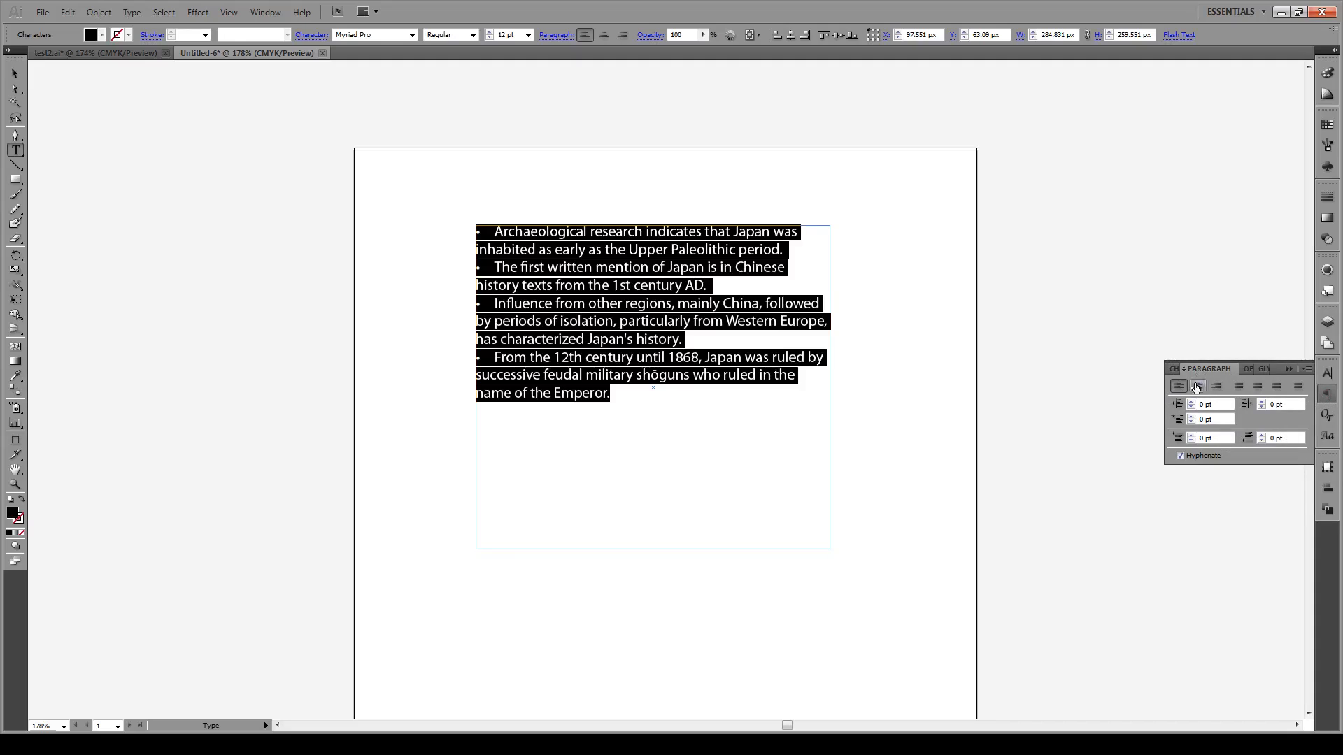
pyautogui.moveTo(1181, 410)
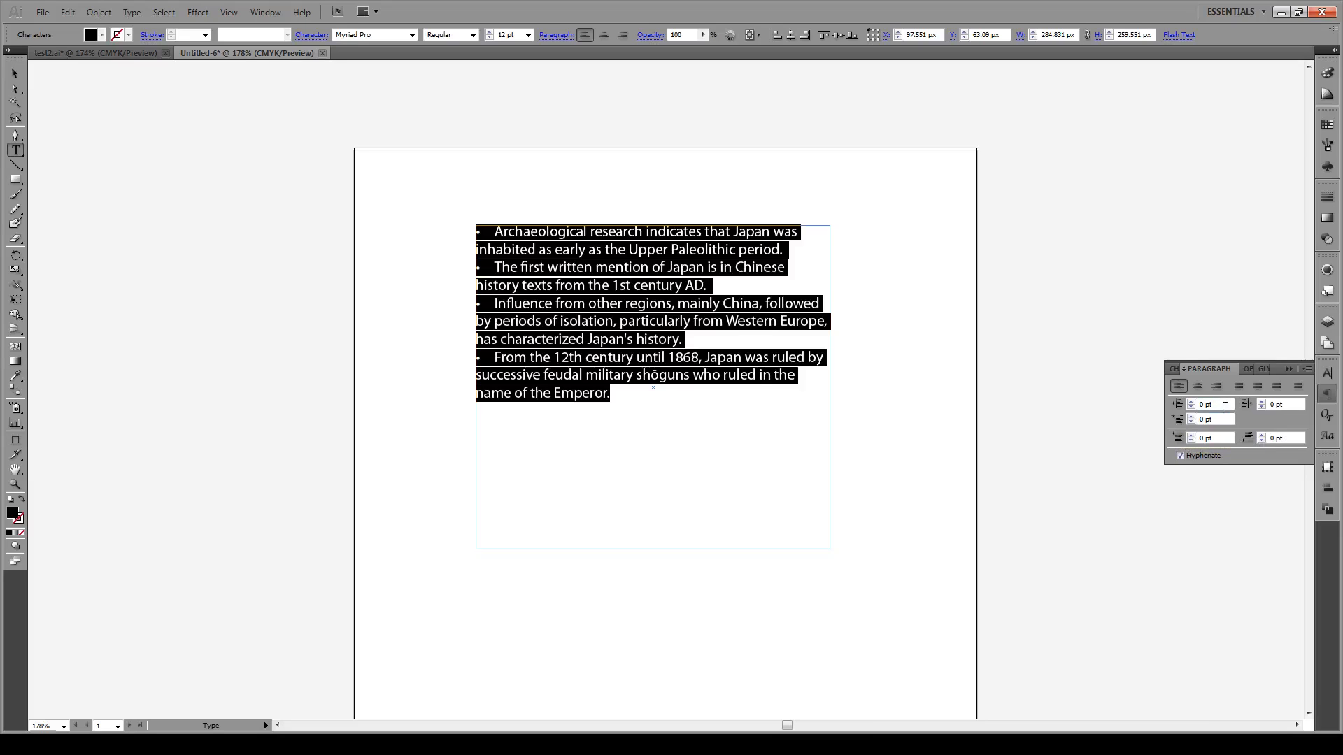
pyautogui.click(1207, 403)
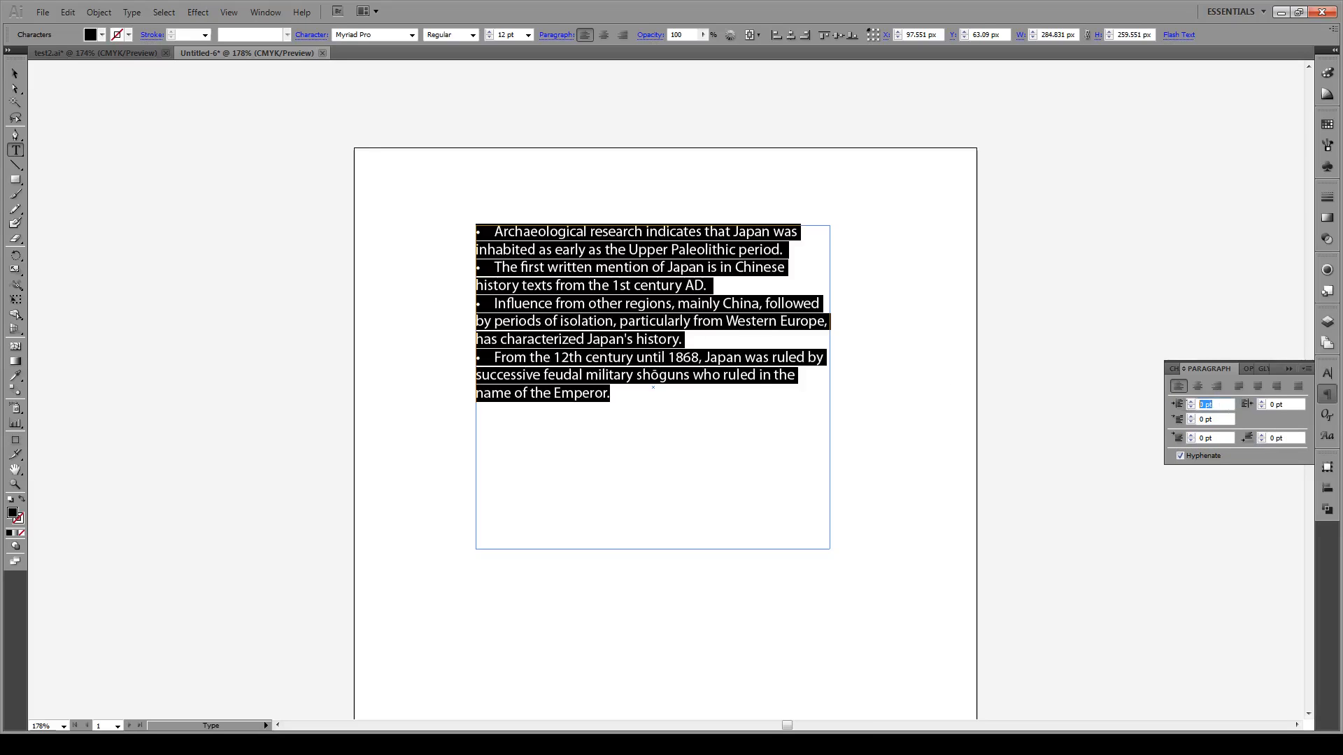
pyautogui.write('15')
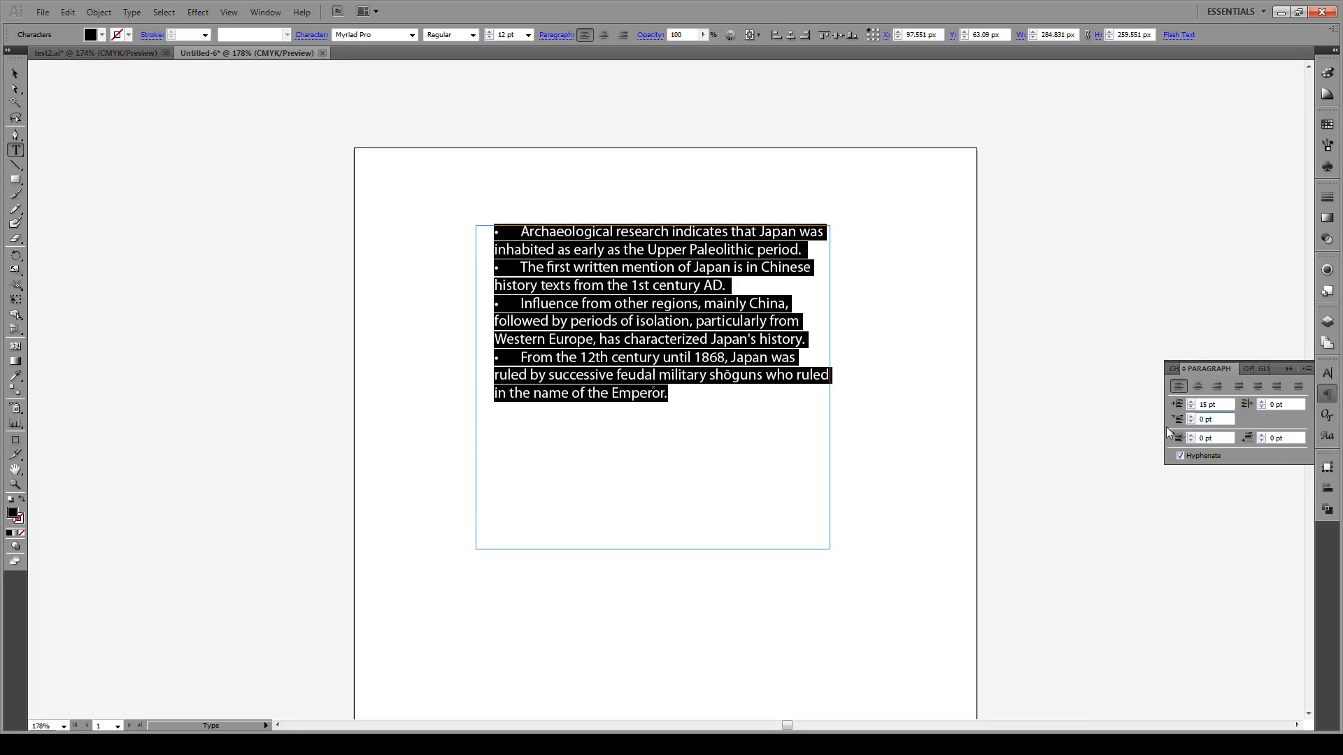
pyautogui.click(1209, 418)
pyautogui.write('-15')
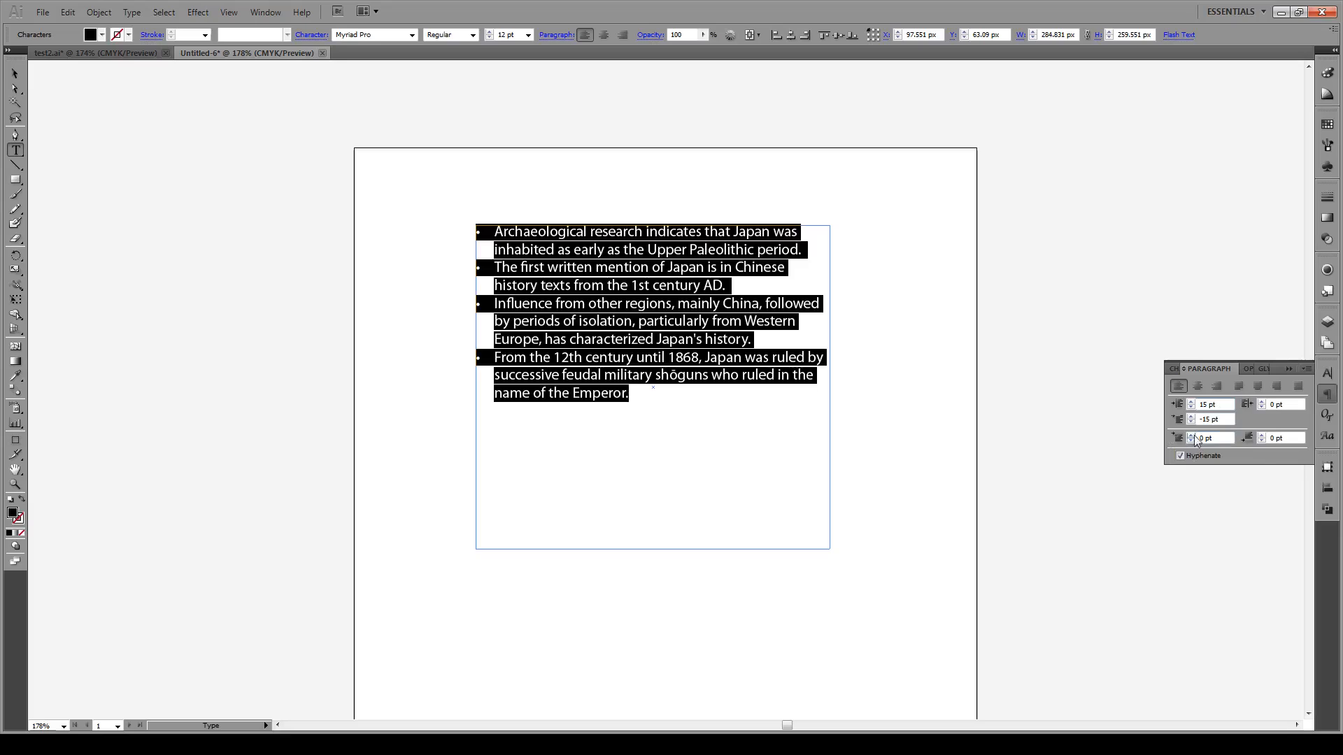
pyautogui.tripleClick(1210, 438)
pyautogui.write('3')
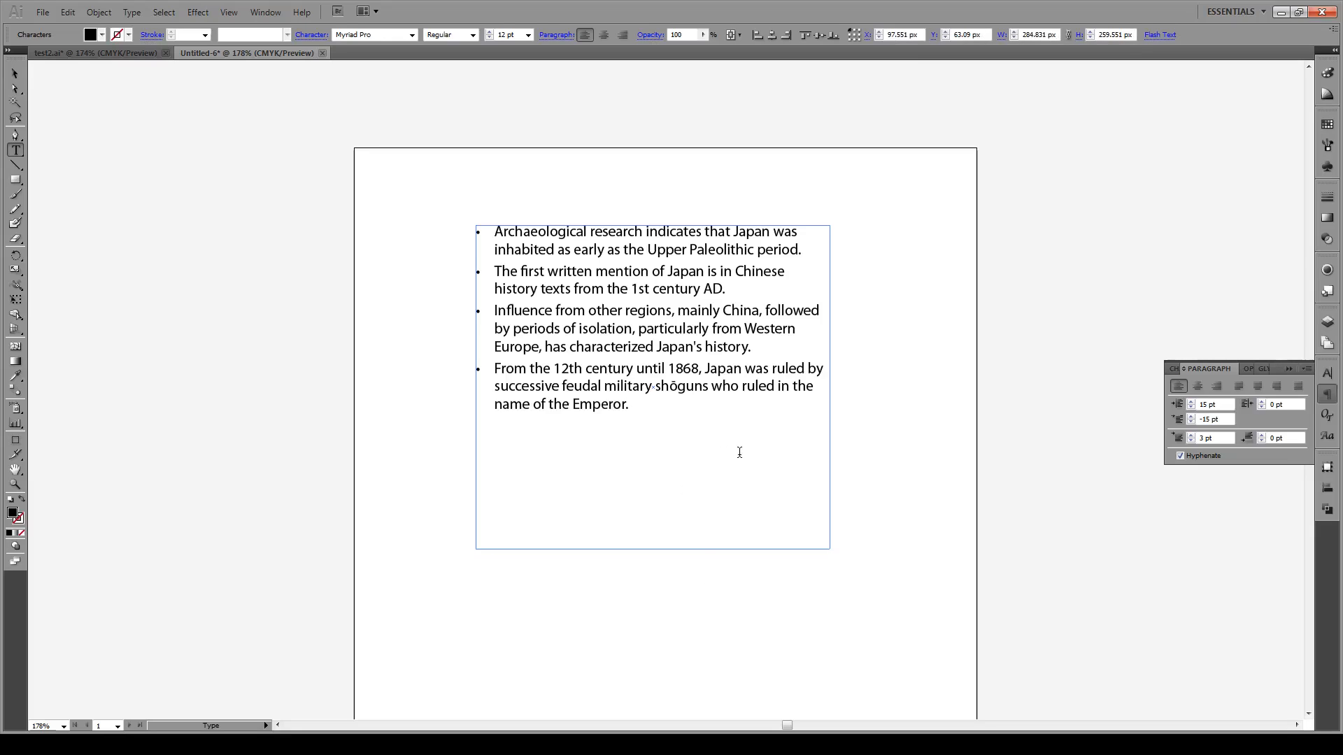
pyautogui.moveTo(746, 438)
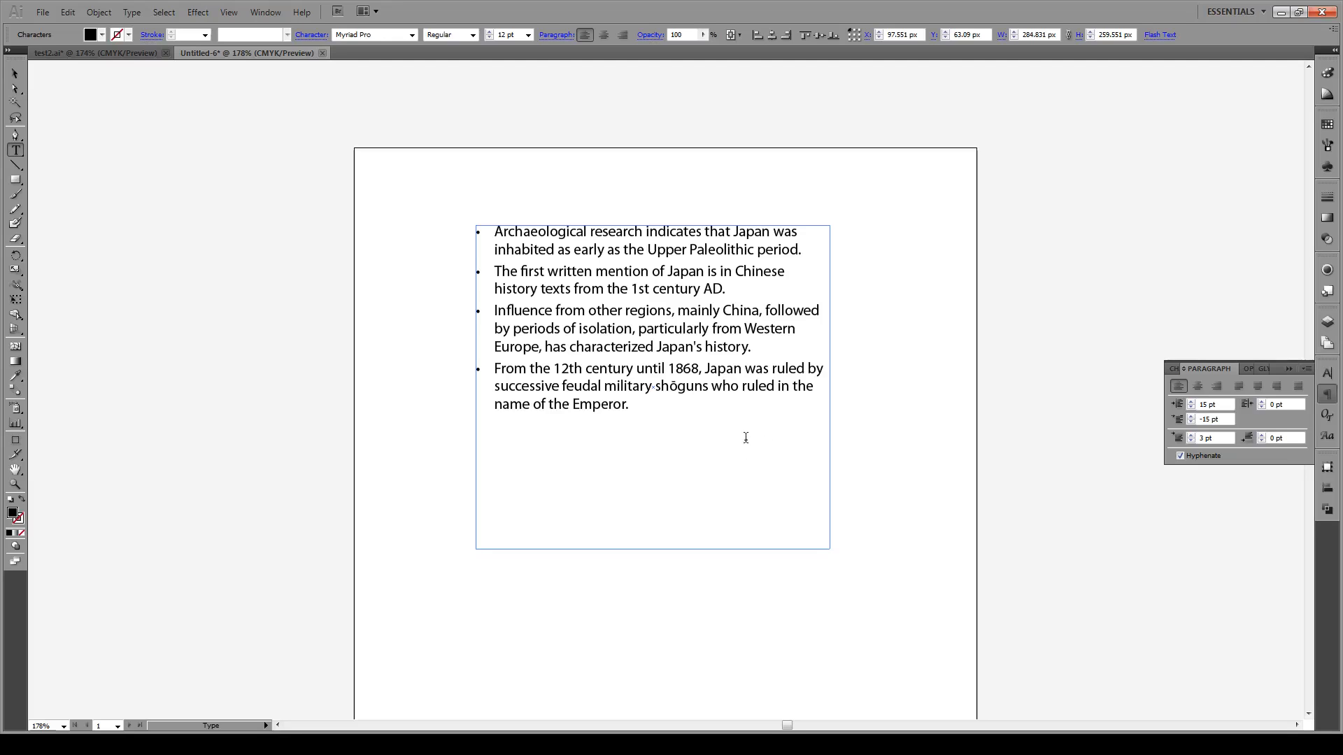
# Save the selected text's formatting as a new paragraph style named Test3
pyautogui.click(265, 12)
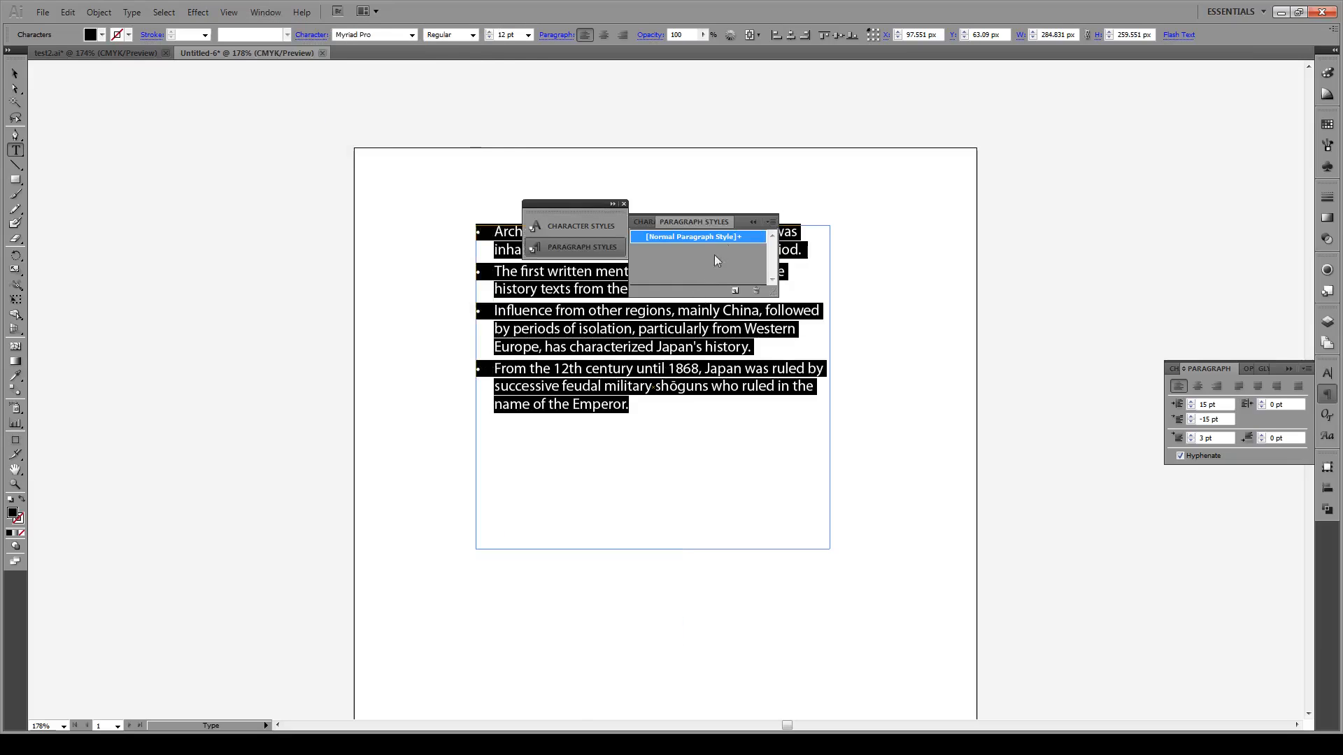
pyautogui.moveTo(734, 291)
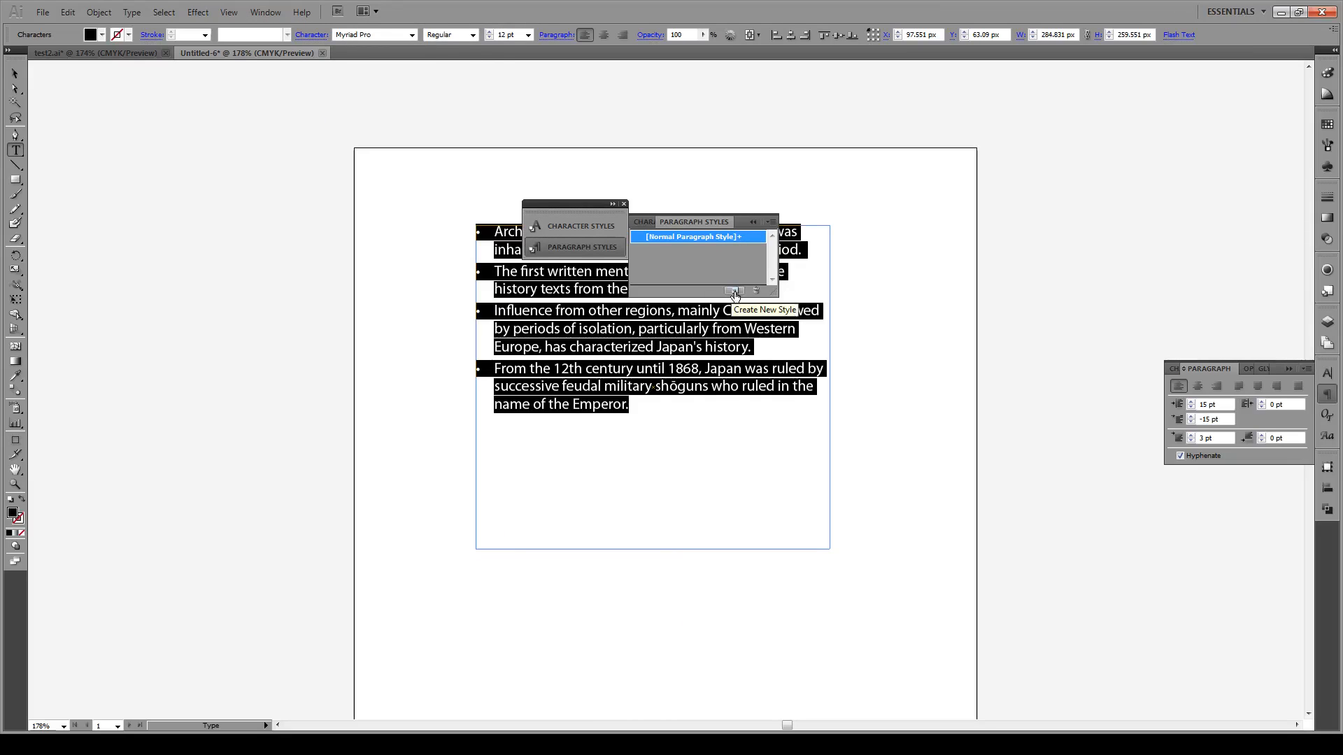
pyautogui.click(734, 291)
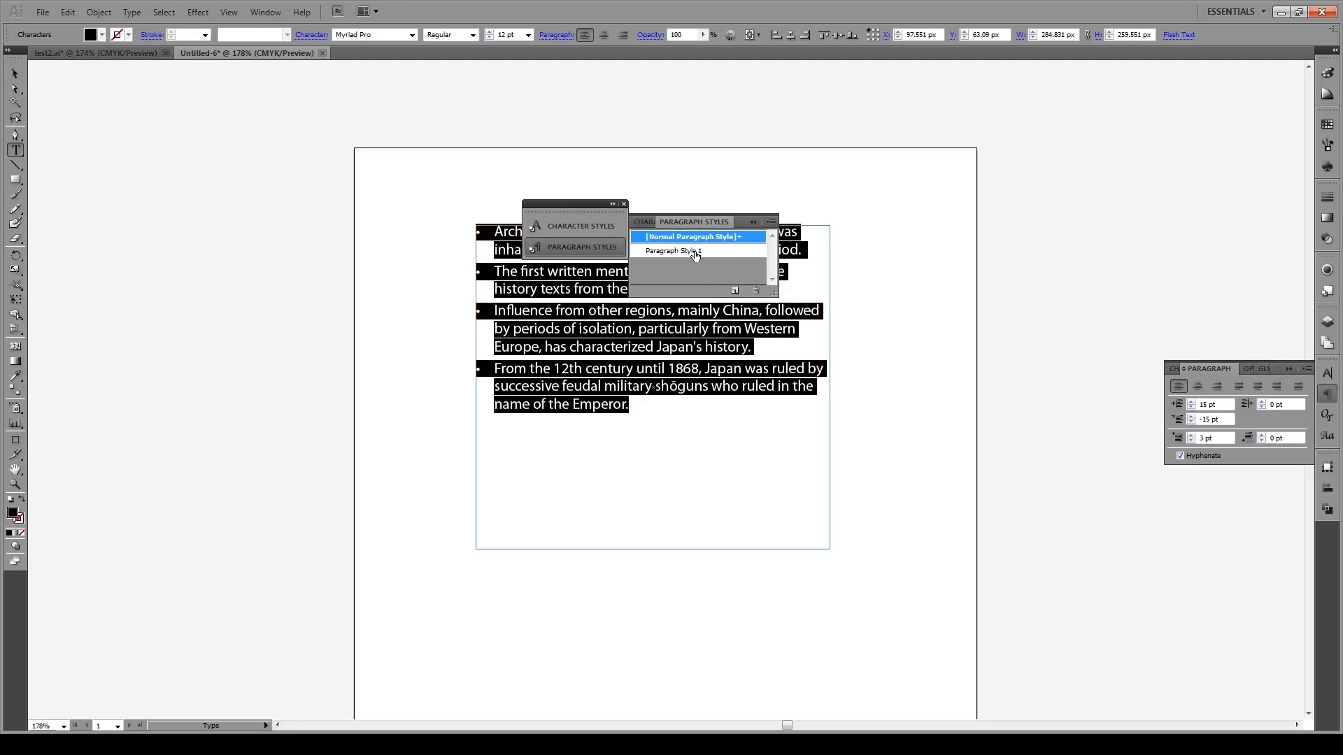
pyautogui.click(672, 250)
pyautogui.write('Test3')
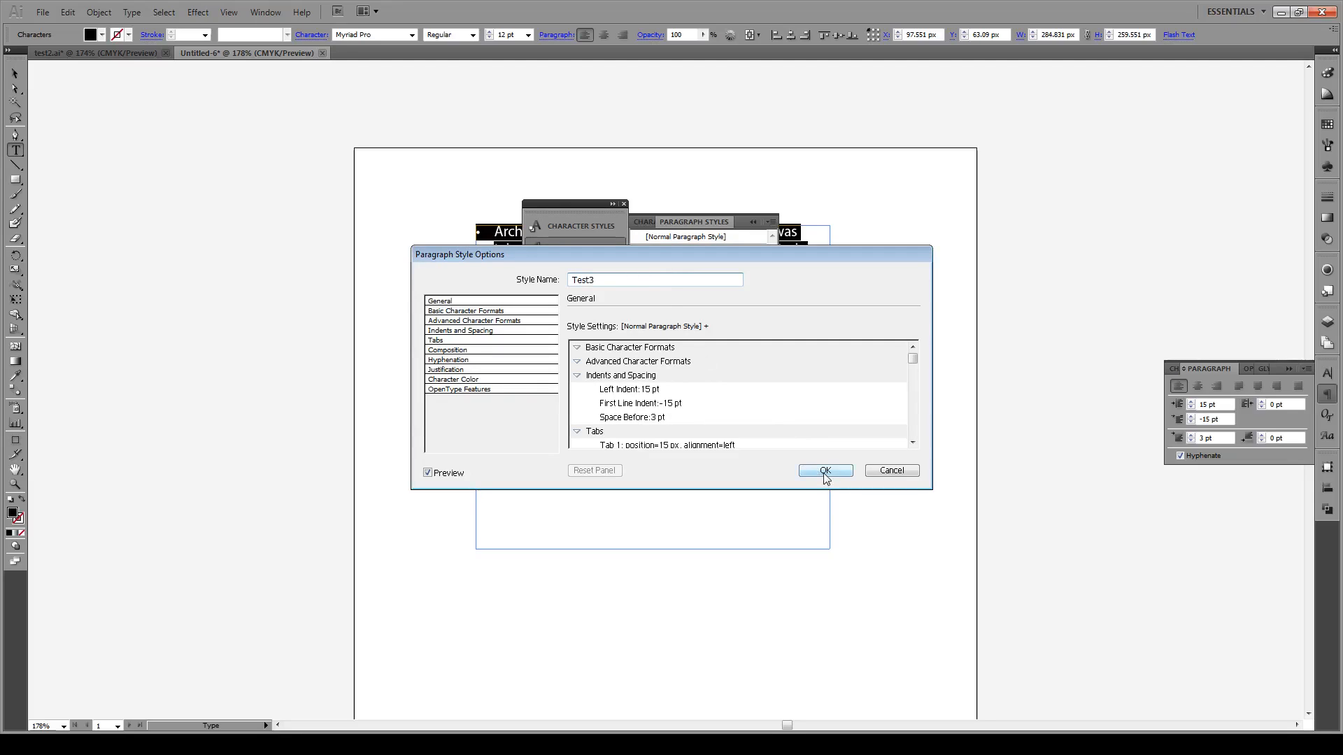
pyautogui.click(824, 470)
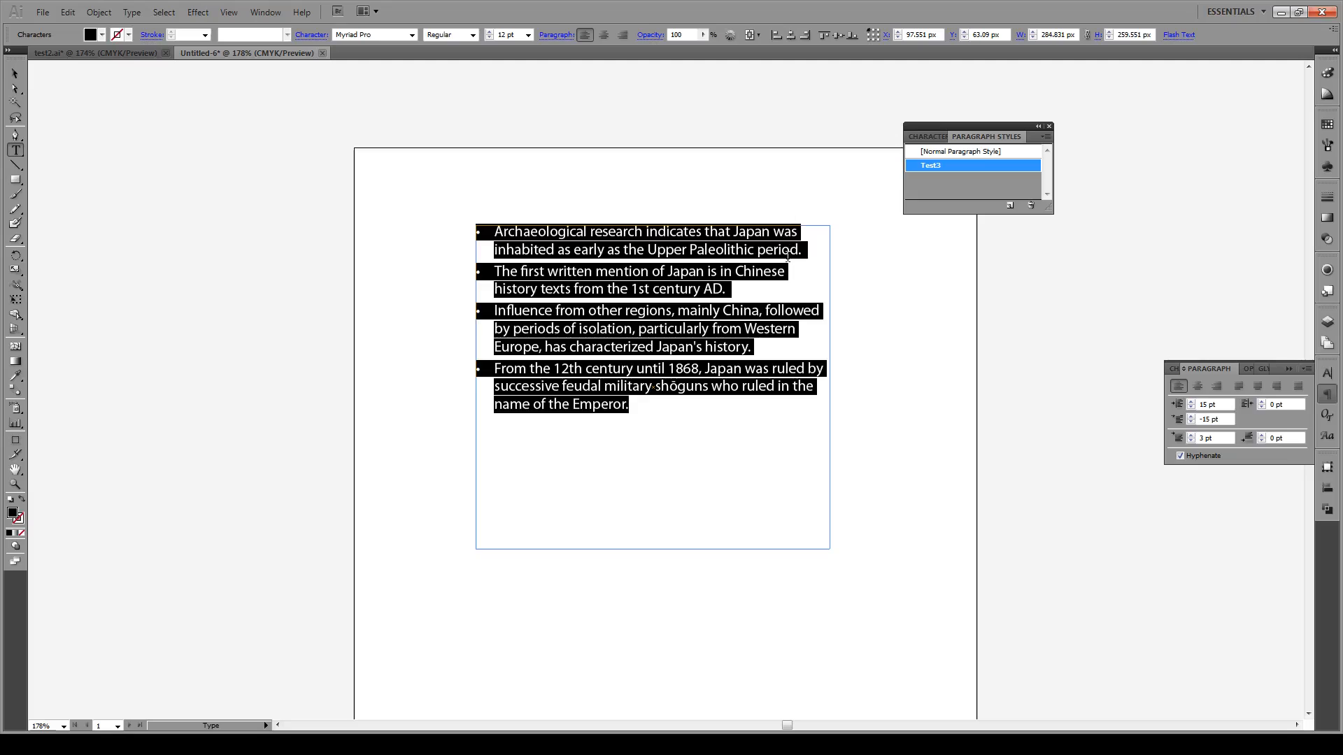
# Create a new 500 × 500 px document, then return to the bulleted-list document
pyautogui.click(40, 12)
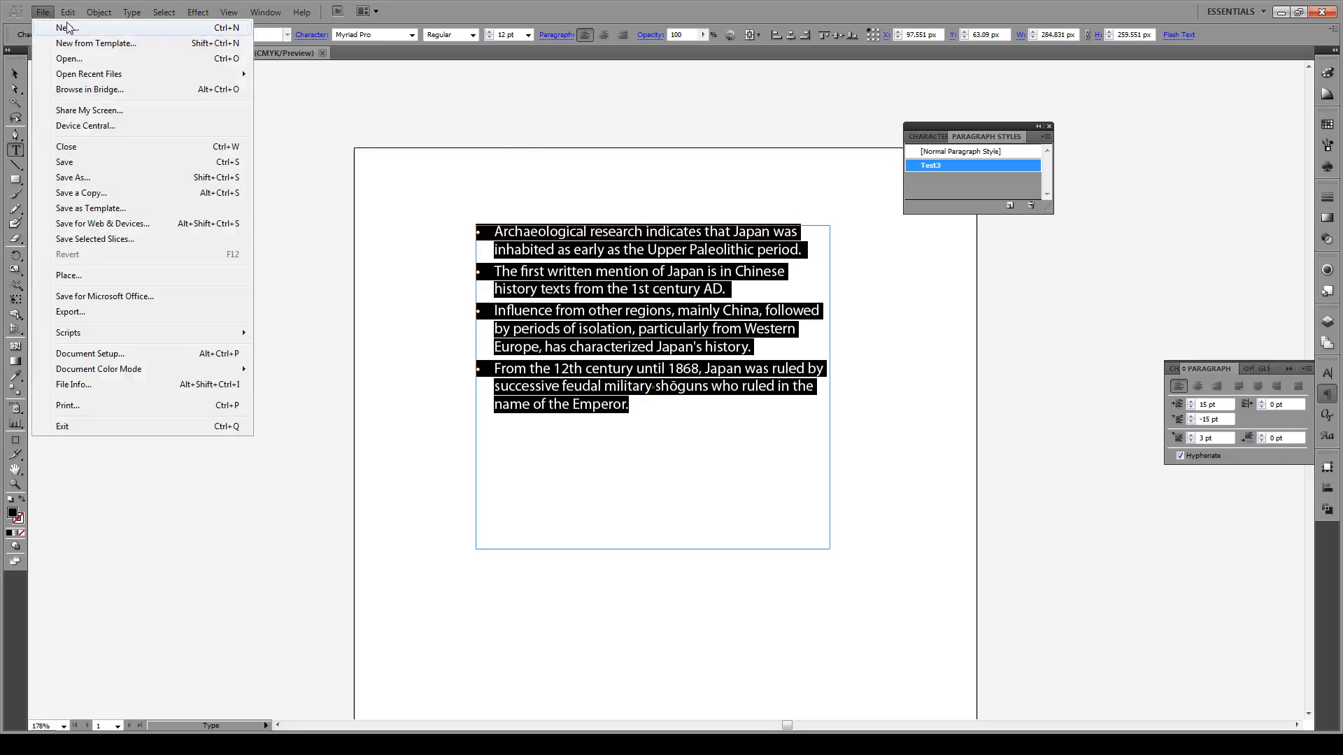
pyautogui.click(67, 28)
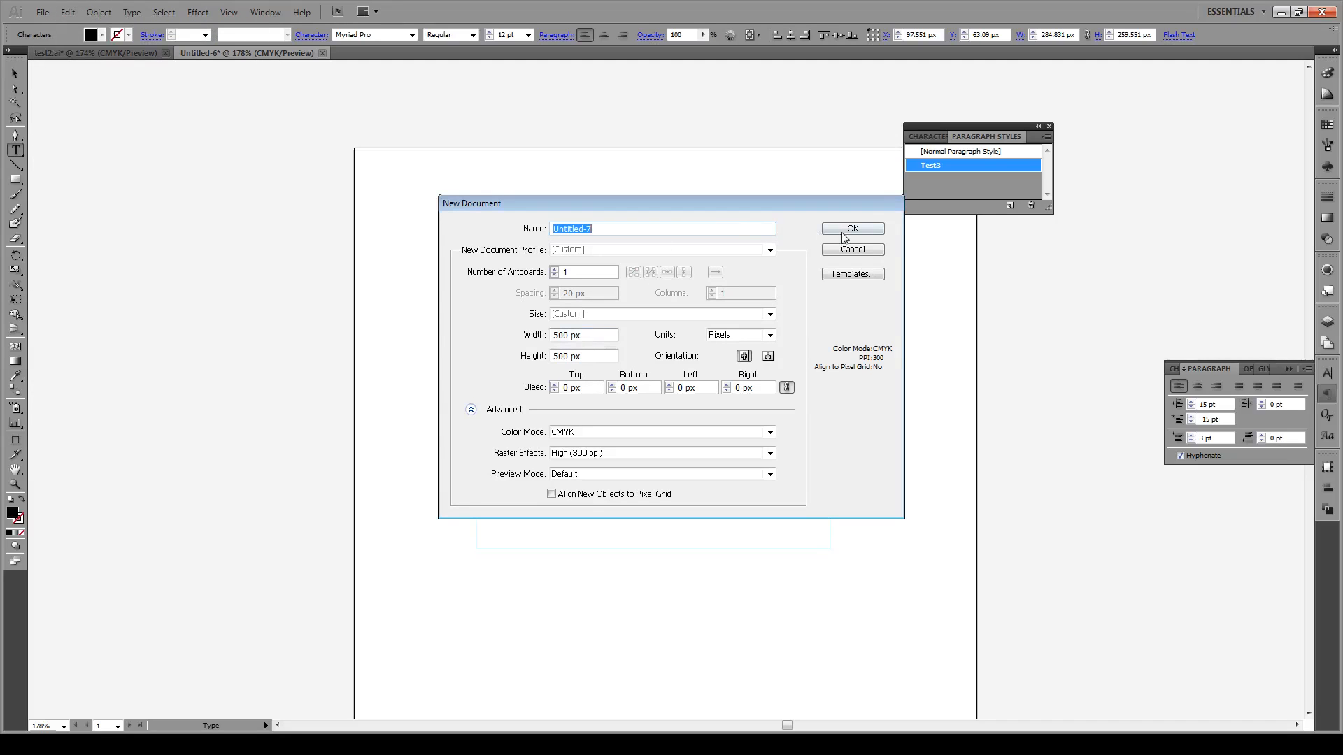
pyautogui.click(852, 228)
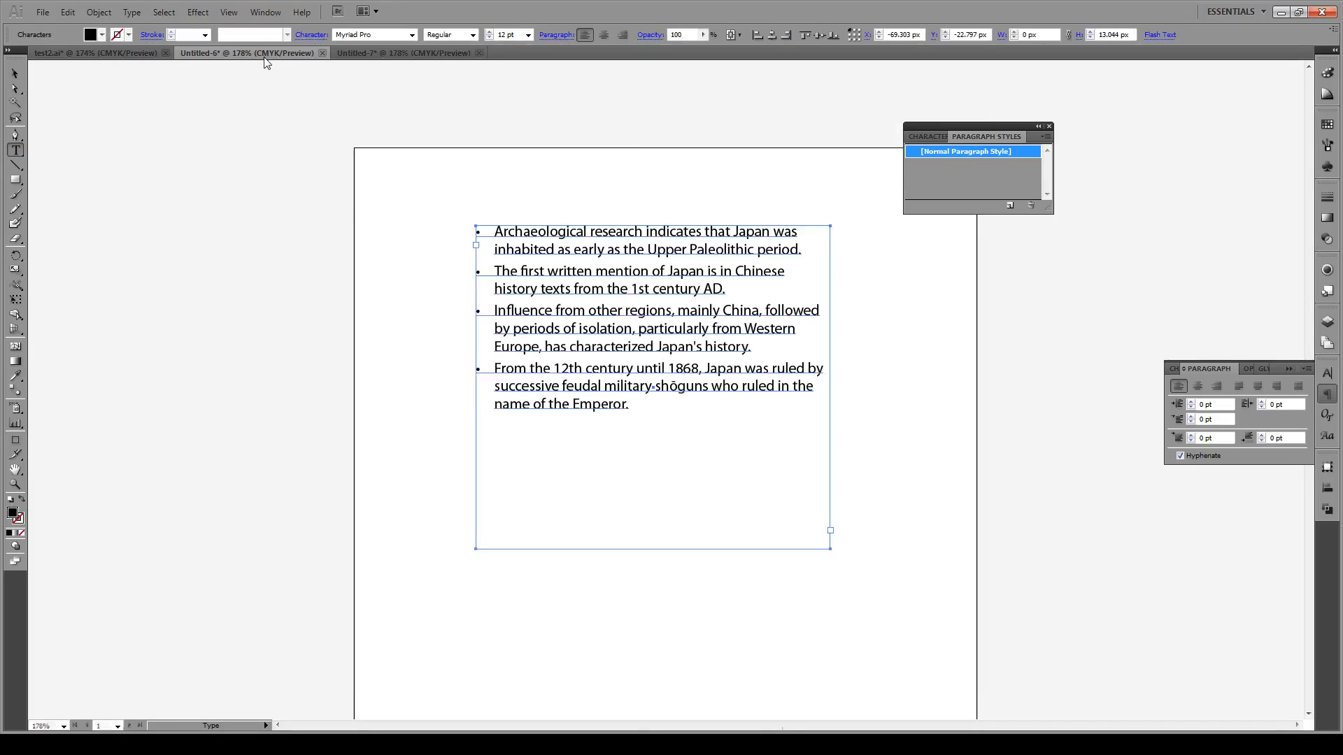
pyautogui.click(951, 166)
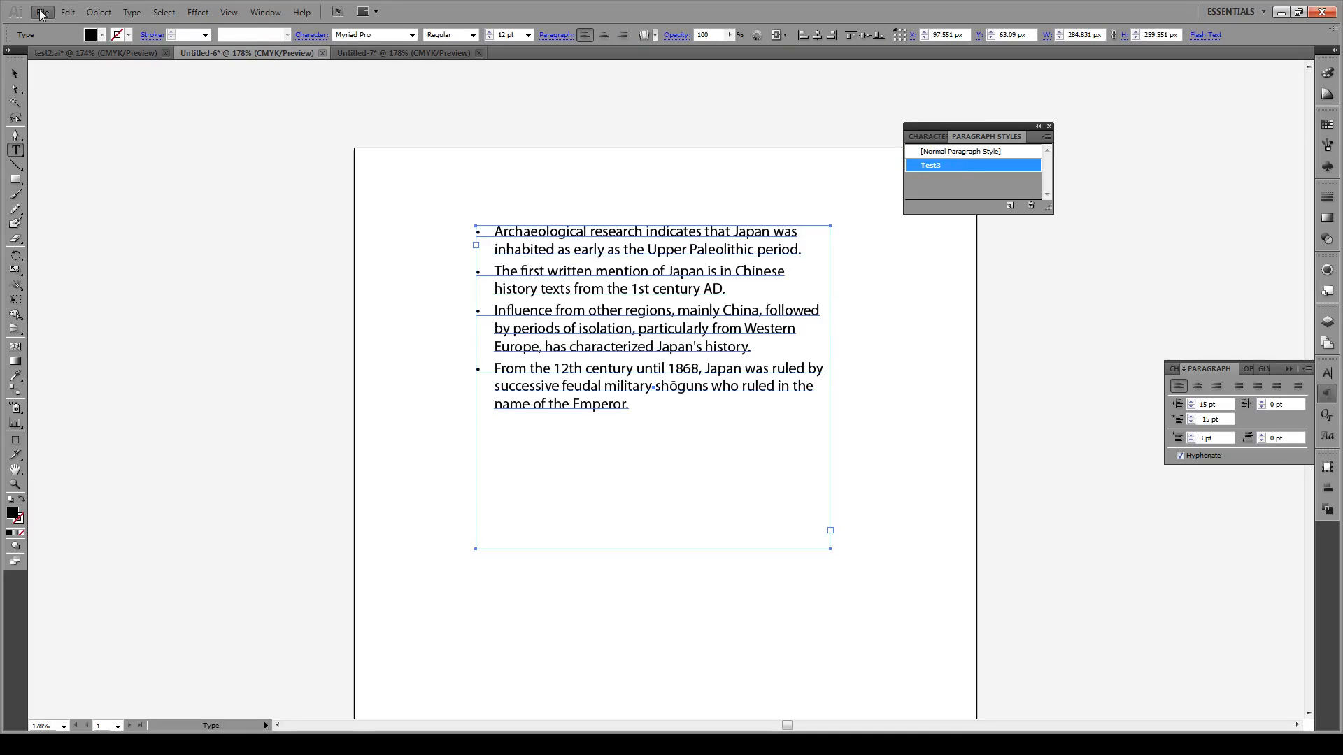
# Save the bulleted-list document as test3.ai
pyautogui.click(66, 13)
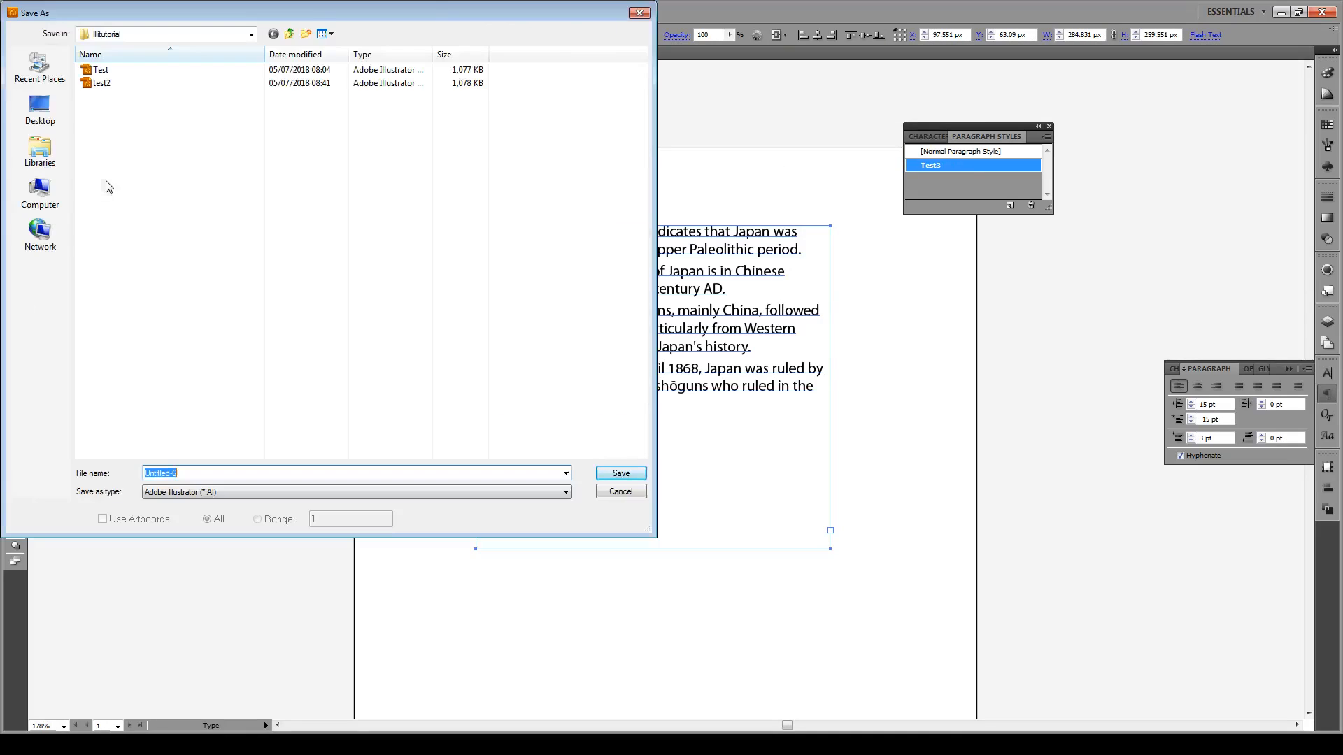
pyautogui.moveTo(299, 373)
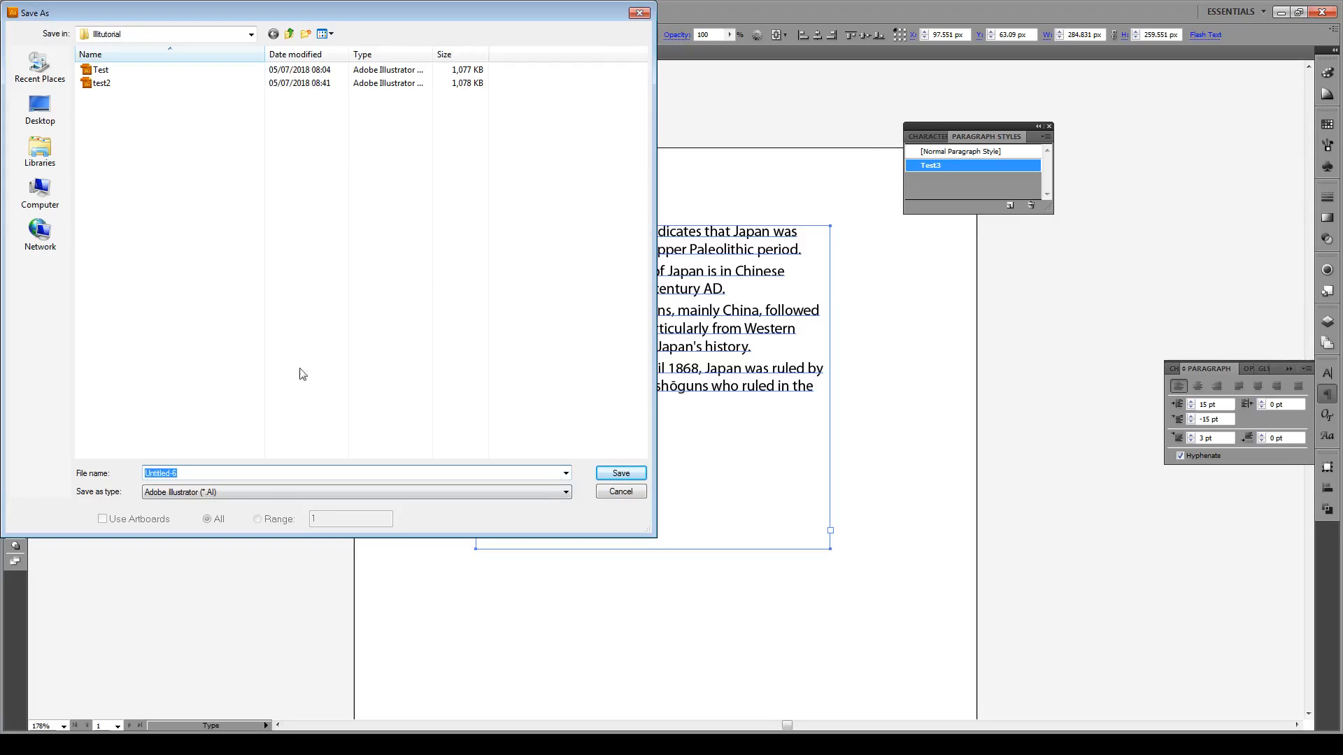
pyautogui.write('test3.ai')
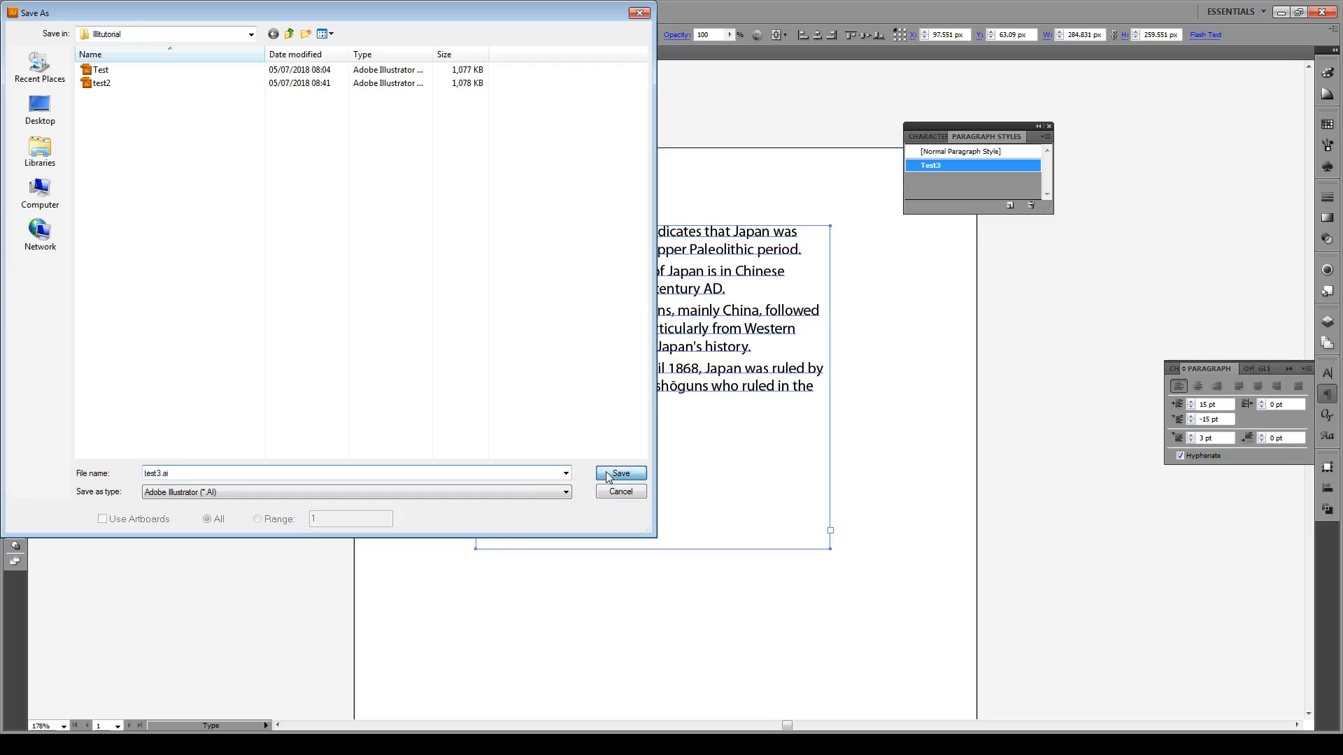
pyautogui.click(619, 474)
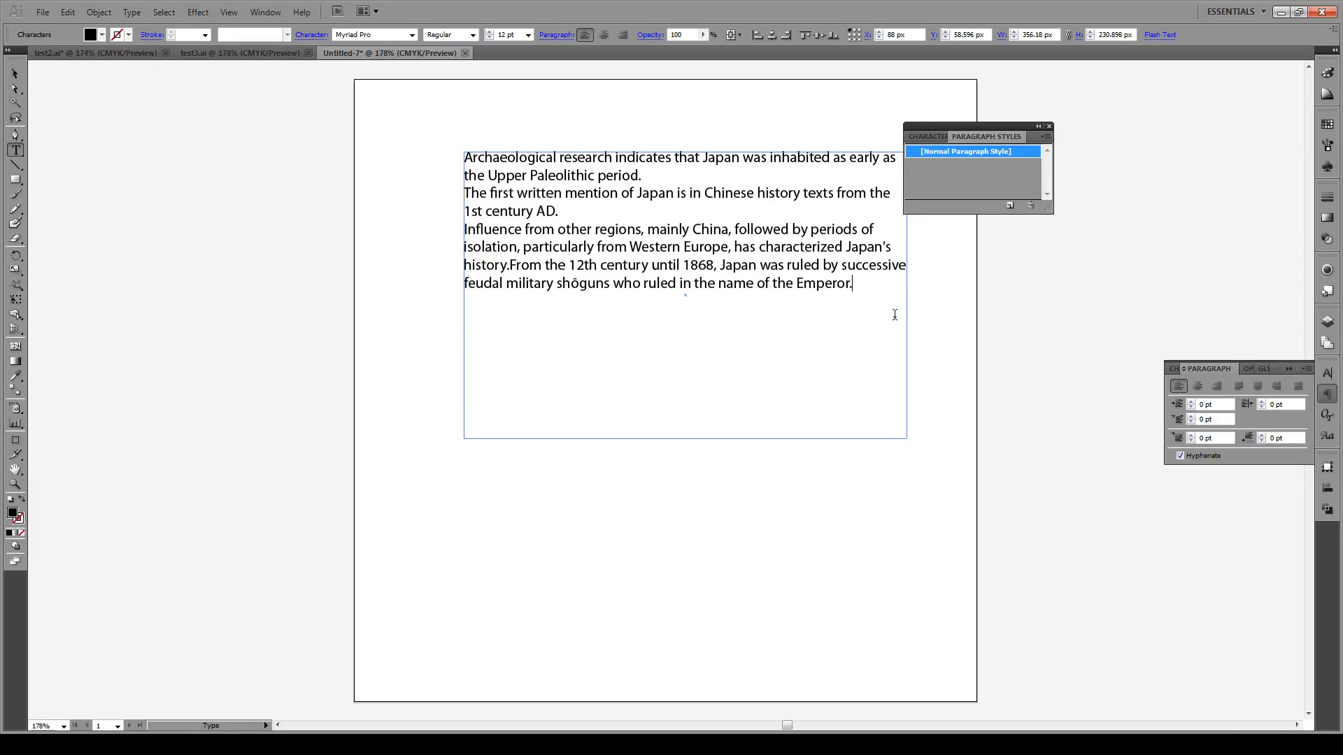
# Load paragraph styles from test3.ai and apply Test3 to all text in Untitled-7
pyautogui.press('ctrl+a')
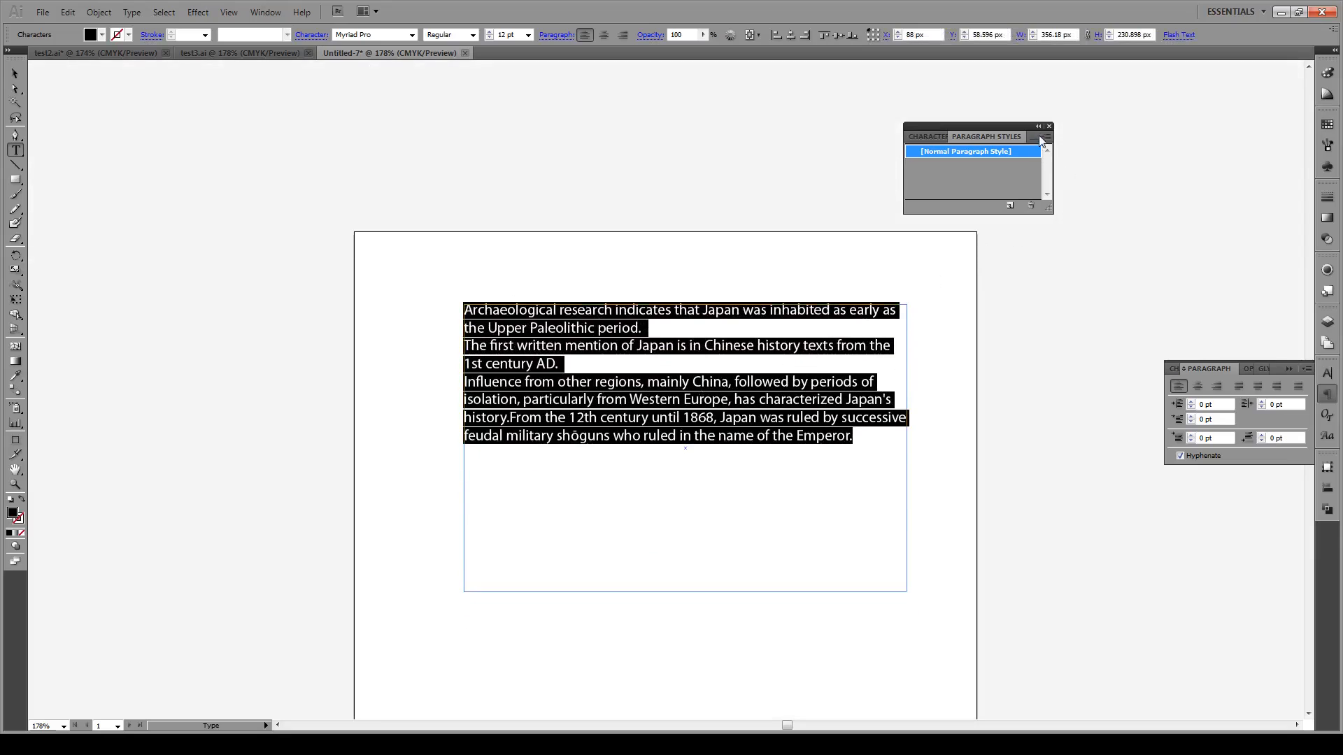
pyautogui.click(1041, 136)
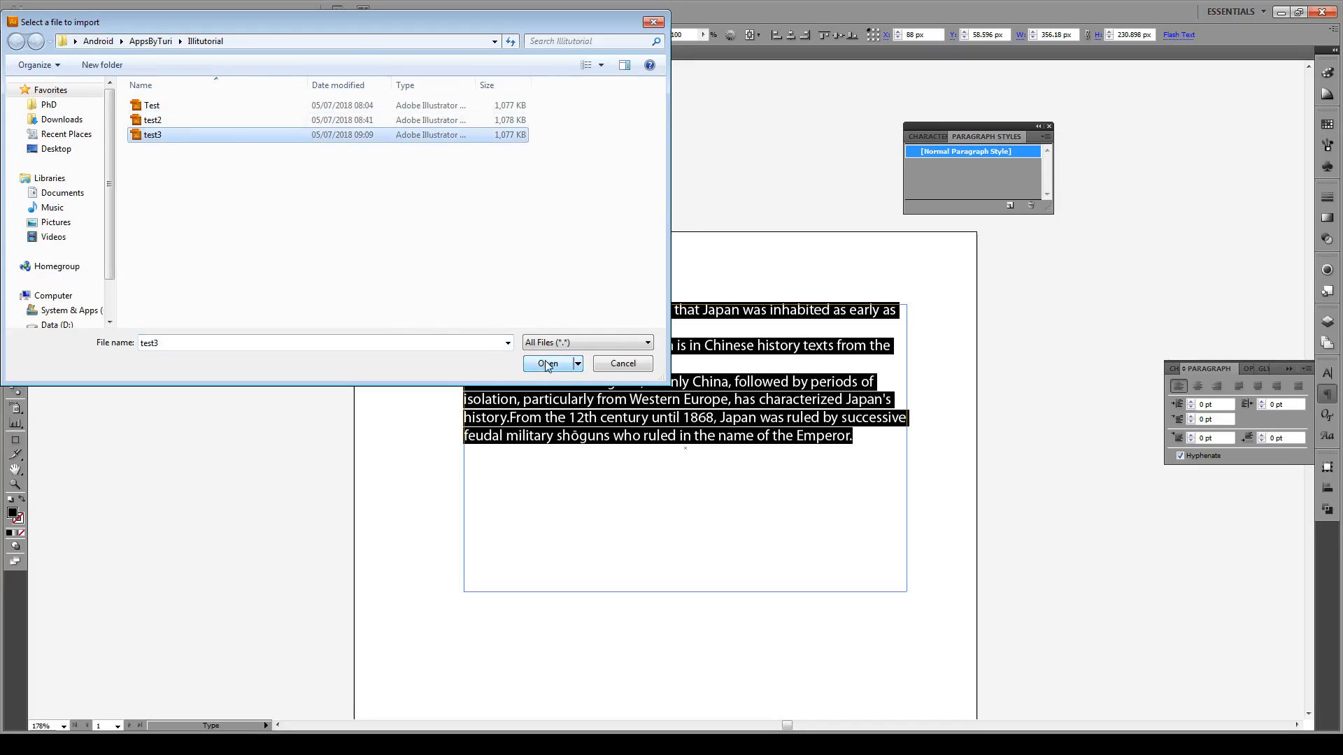
pyautogui.click(548, 364)
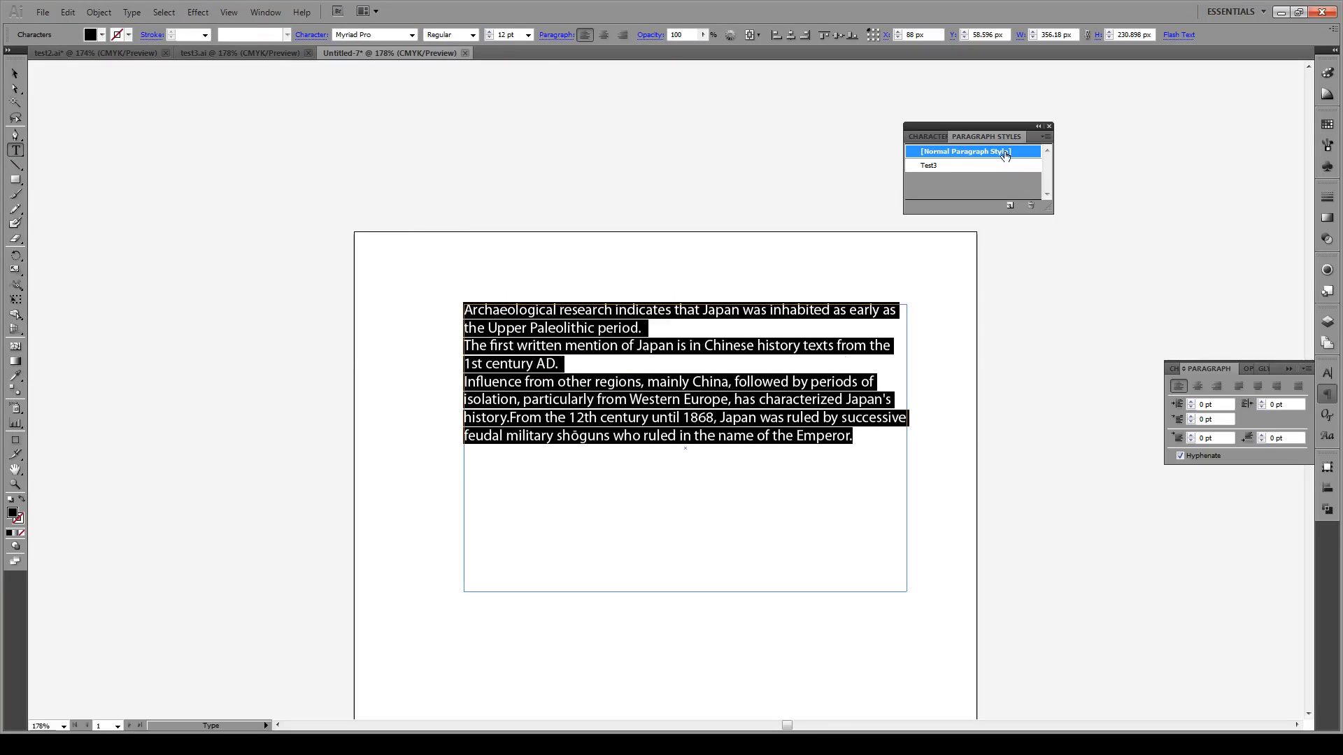
pyautogui.moveTo(929, 170)
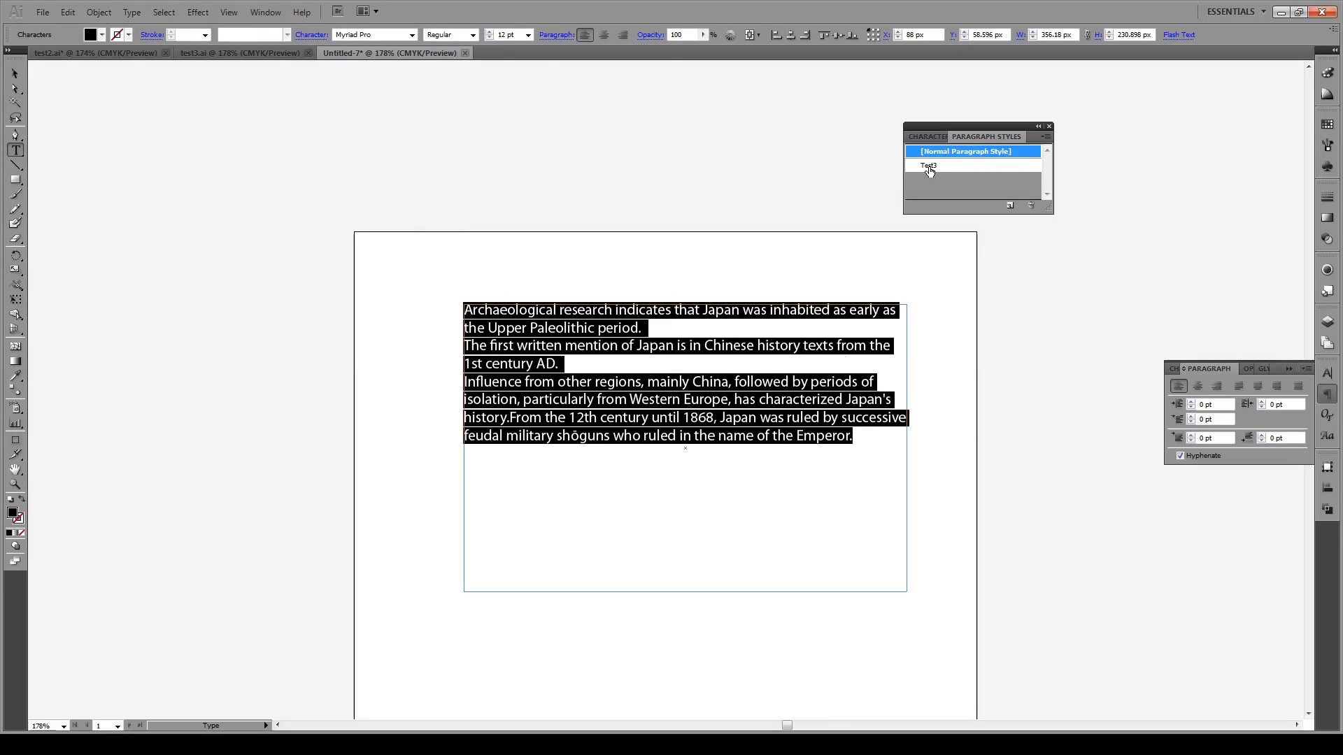
pyautogui.click(932, 165)
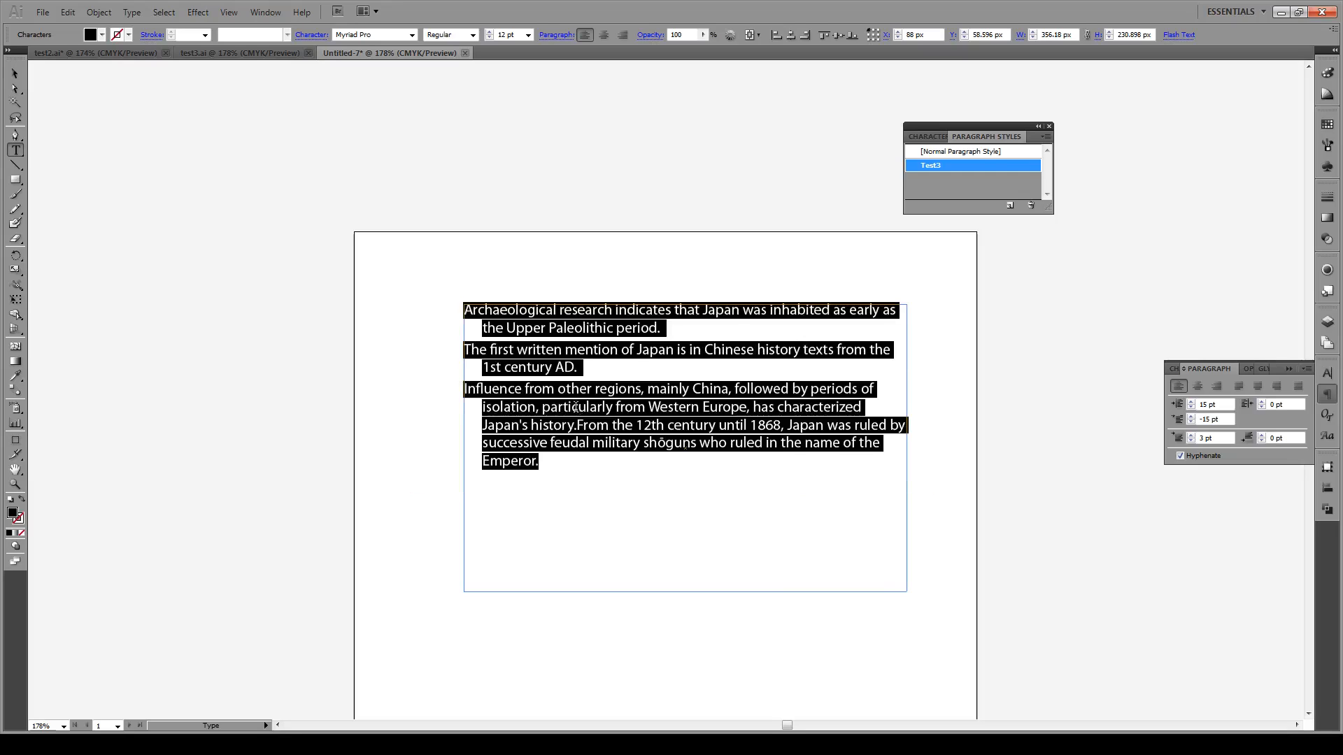
pyautogui.click(468, 388)
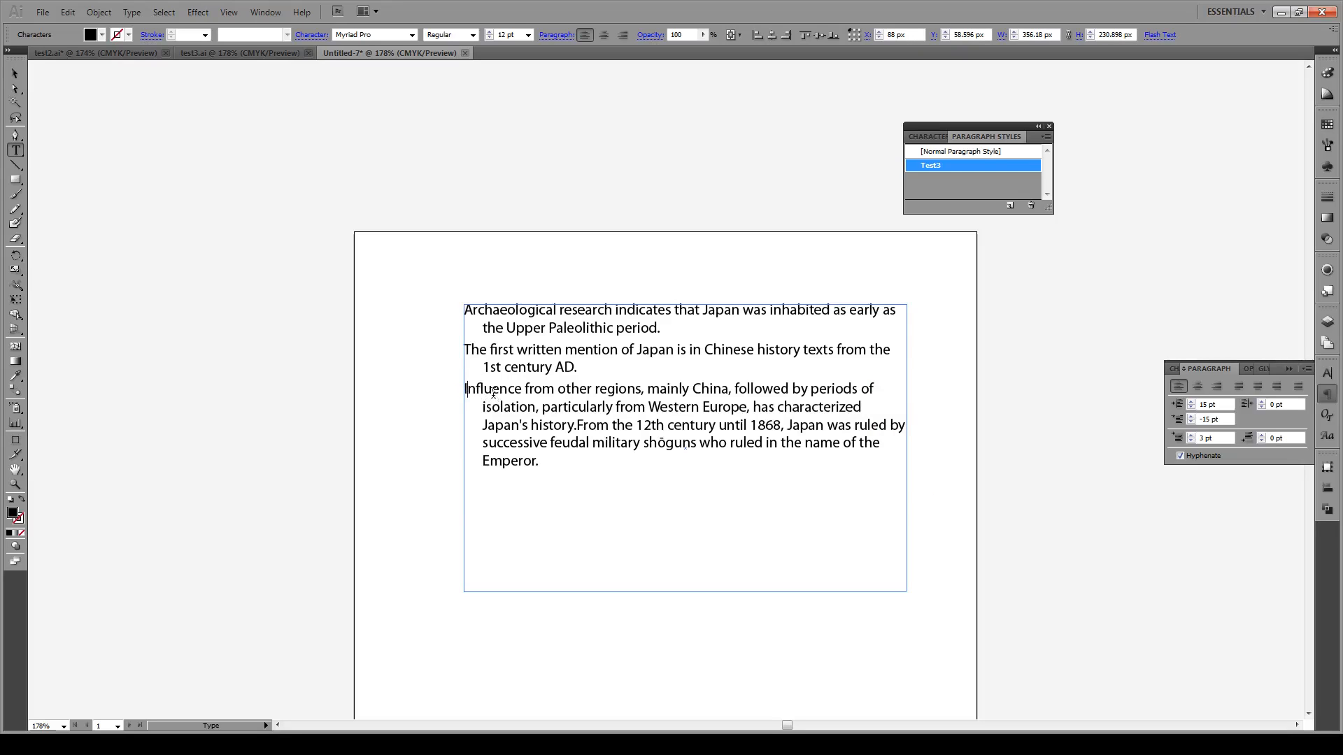